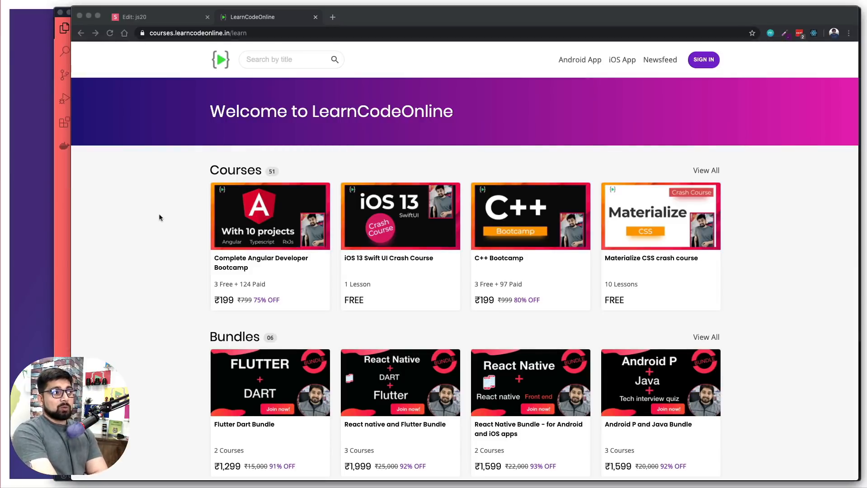
Bring up the Slides.com js20 deck on its Context slide about the Scope Chain
{"action": "scroll", "scroll_direction": "down", "scroll_amount": 3}
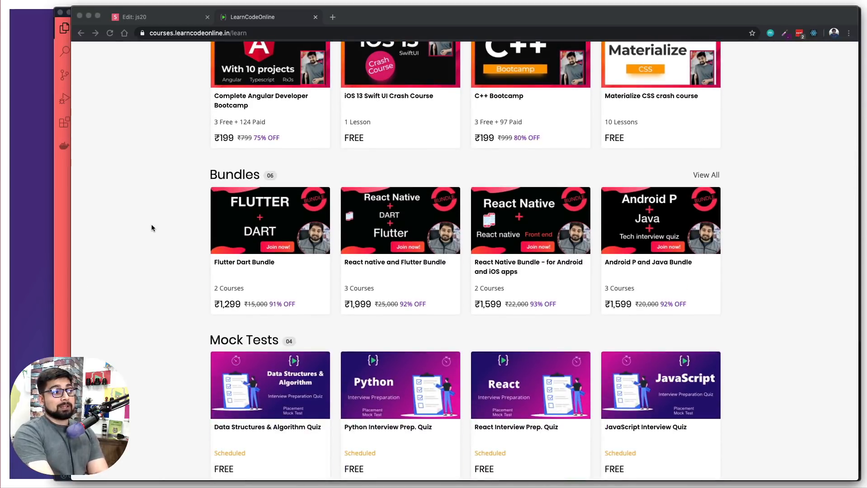
{"action": "scroll", "scroll_direction": "down", "scroll_amount": 3}
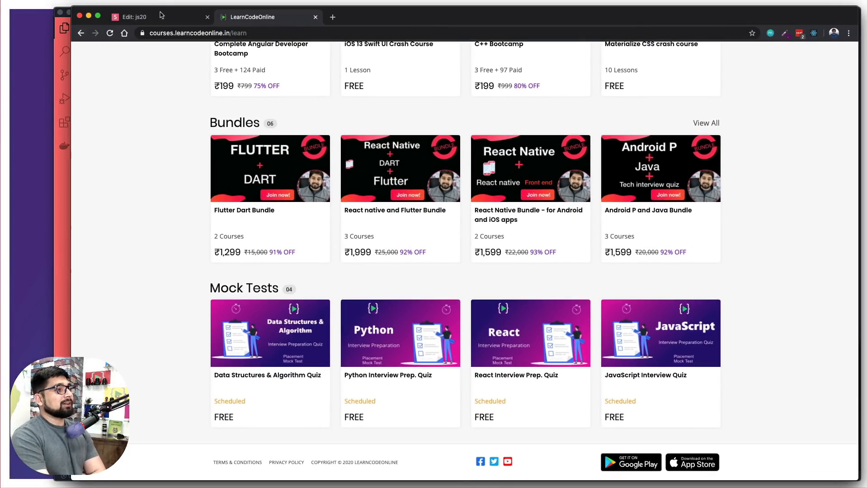
{"action": "left_click", "coordinate": [133, 17]}
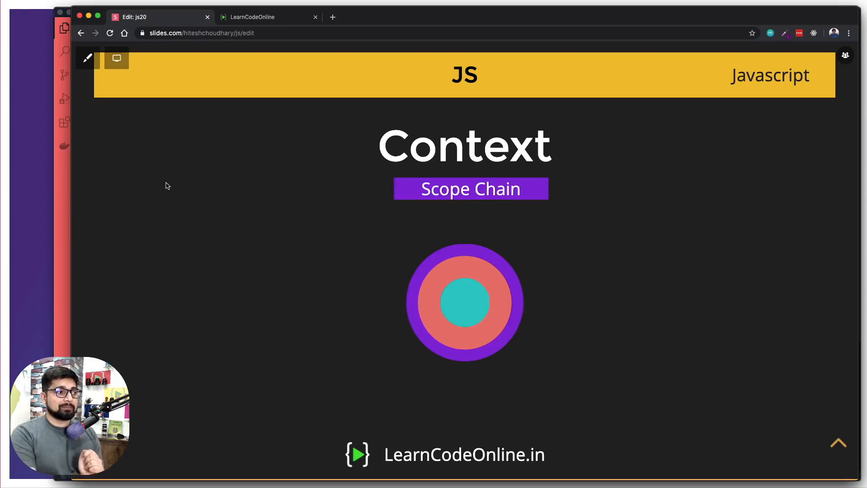
{"action": "mouse_move", "coordinate": [468, 308]}
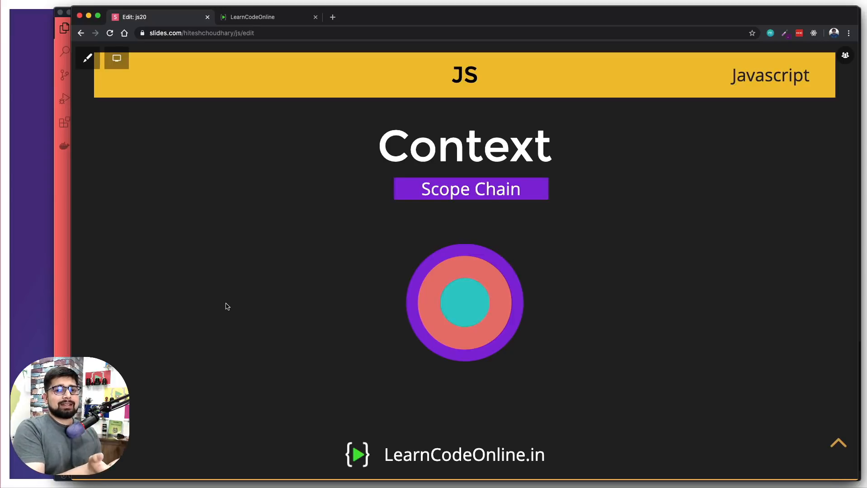
{"action": "mouse_move", "coordinate": [438, 332]}
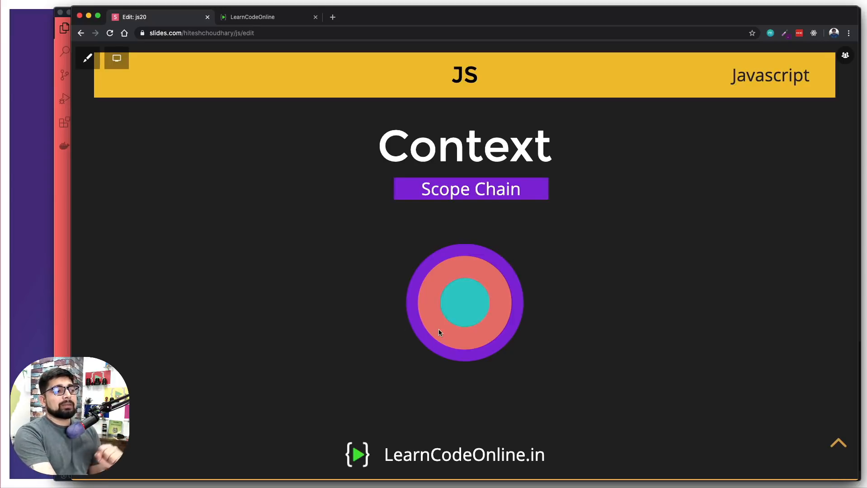
{"action": "mouse_move", "coordinate": [466, 297]}
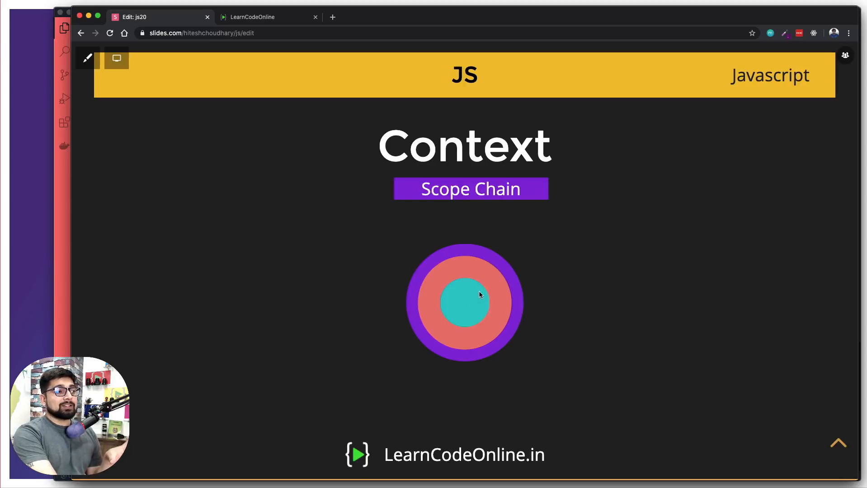
{"action": "mouse_move", "coordinate": [434, 308]}
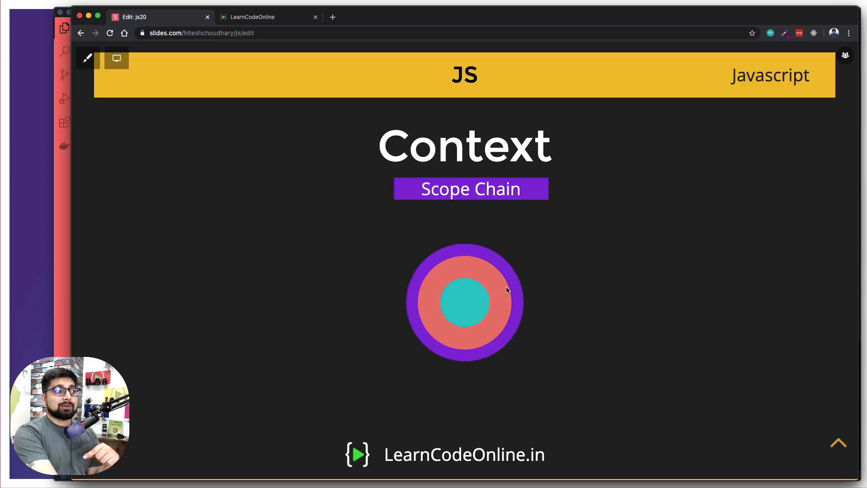
{"action": "mouse_move", "coordinate": [469, 344]}
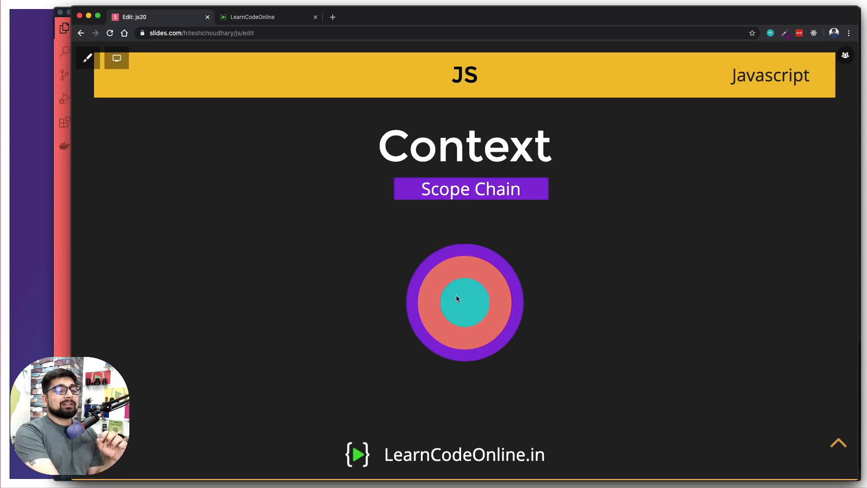
{"action": "mouse_move", "coordinate": [468, 307]}
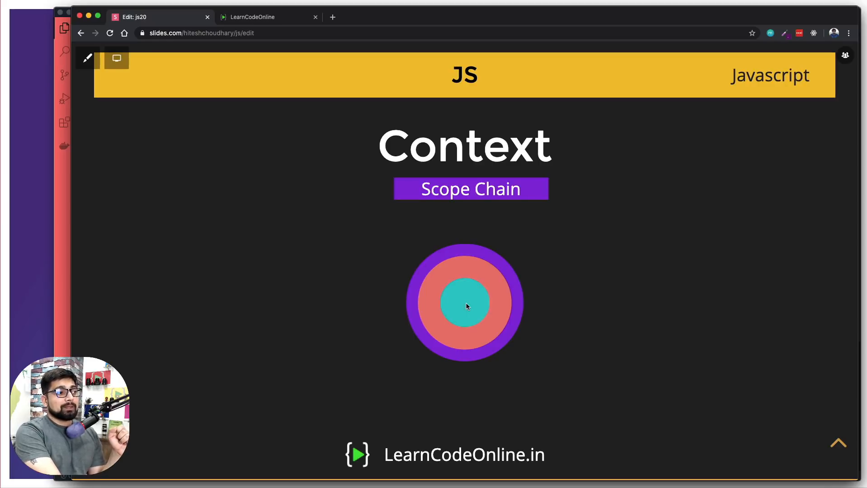
{"action": "mouse_move", "coordinate": [503, 297]}
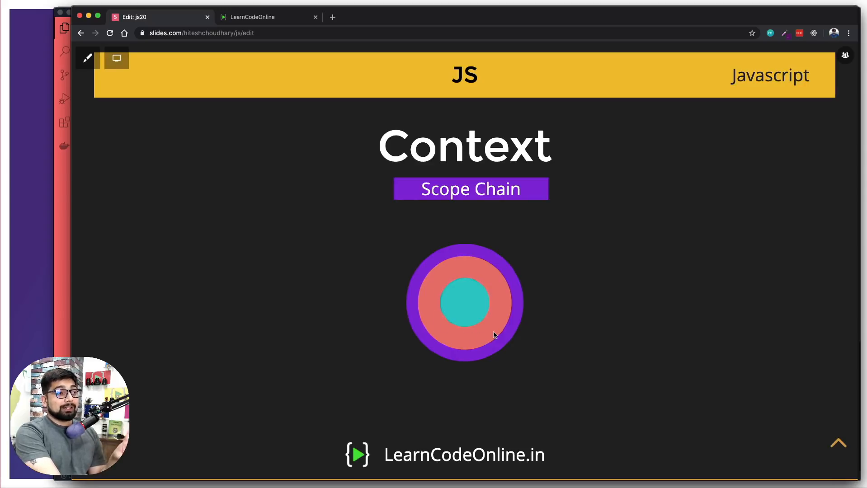
{"action": "mouse_move", "coordinate": [458, 315]}
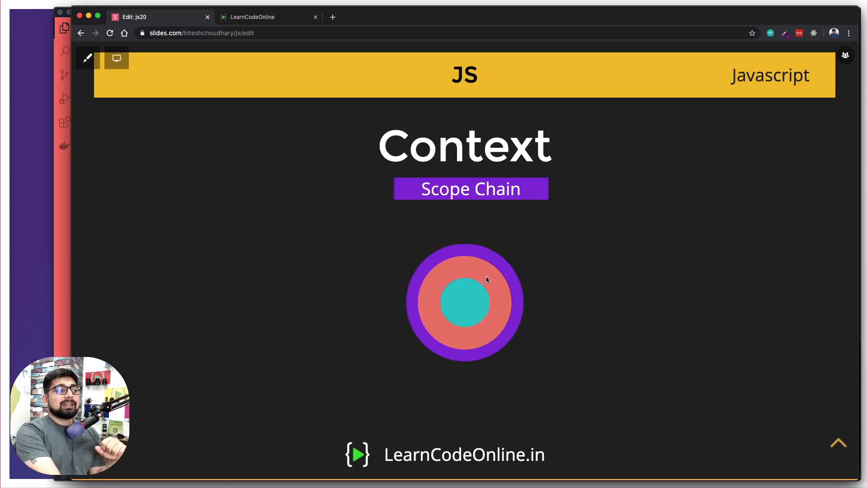
{"action": "mouse_move", "coordinate": [503, 272]}
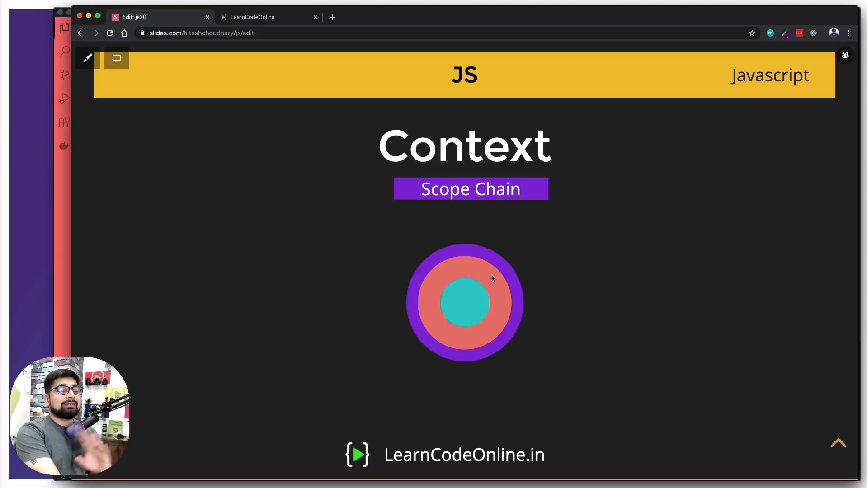
{"action": "mouse_move", "coordinate": [463, 300]}
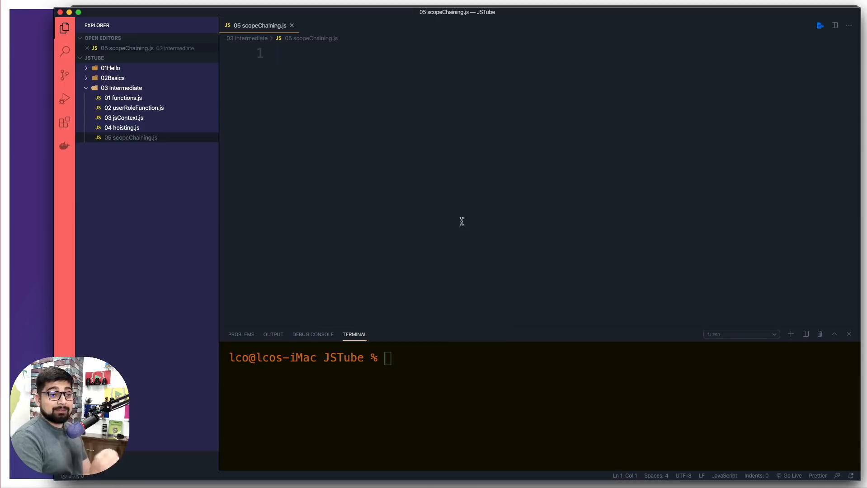
Declare var name = "Hitesh" and log it labelled "Line number 3"
{"action": "type", "text": "var"}
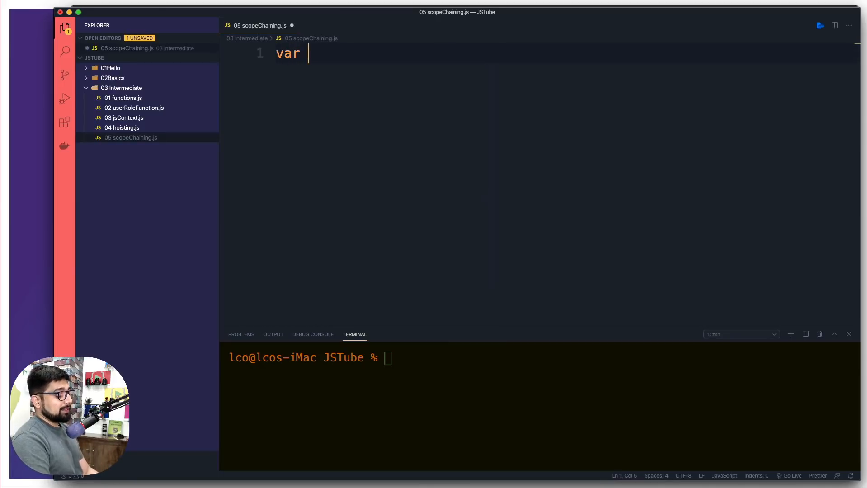
{"action": "type", "text": "name = \"\""}
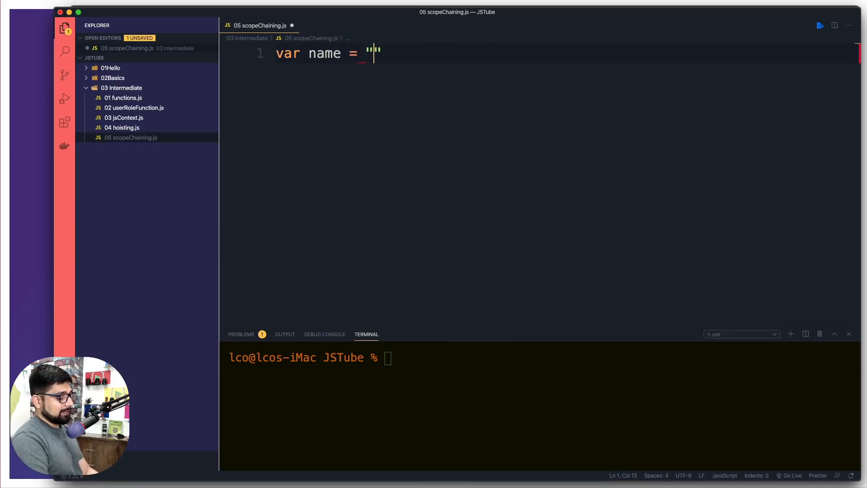
{"action": "type", "text": "Hitesh"}
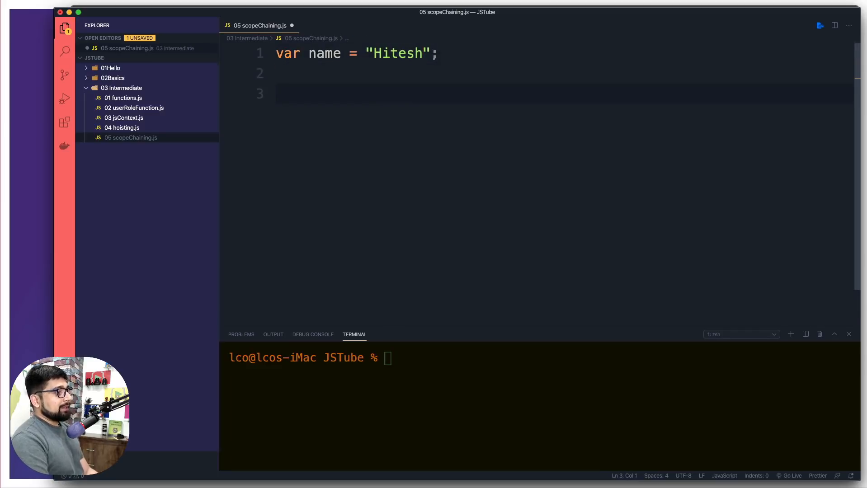
{"action": "type", "text": "console.log();"}
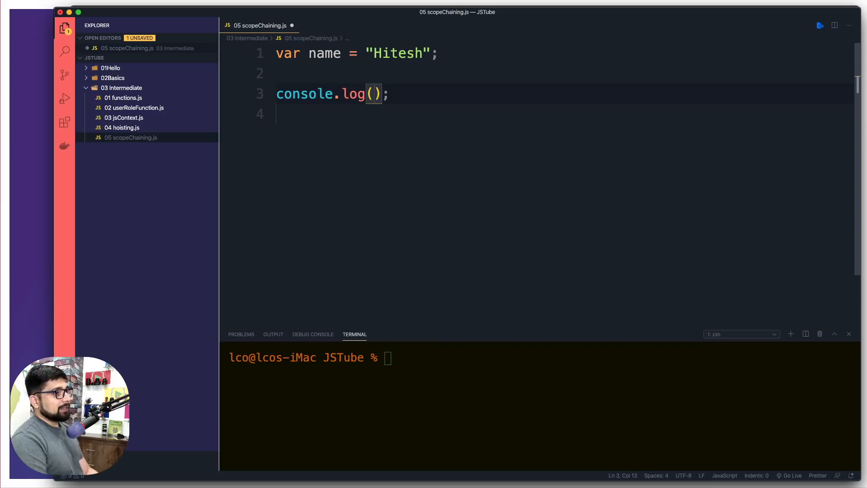
{"action": "type", "text": "\"\""}
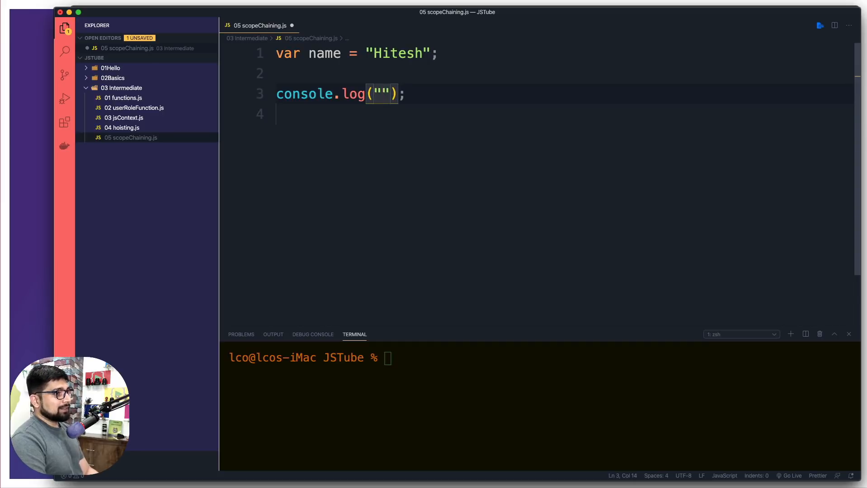
{"action": "type", "text": "LIn"}
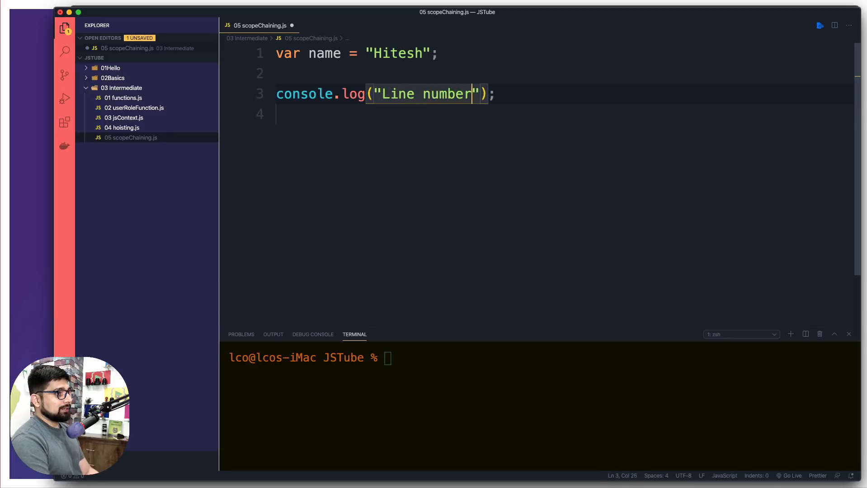
{"action": "type", "text": "3"}
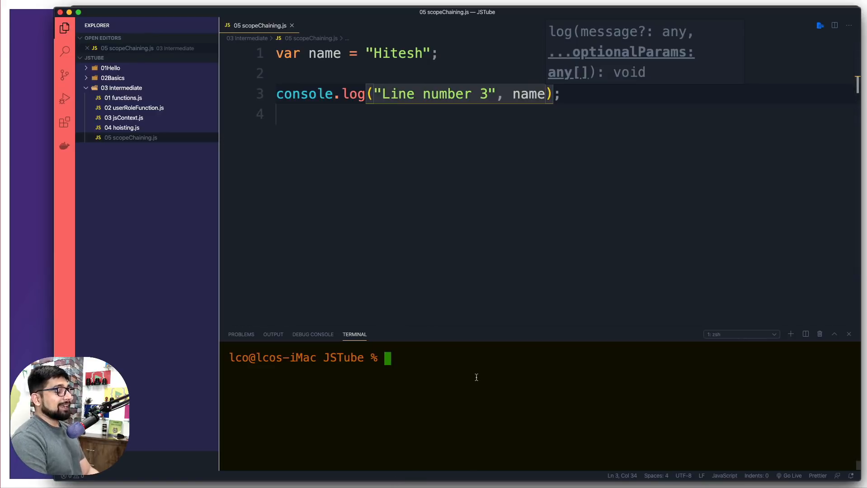
Run node on 03 Intermediate/05 scopeChaining.js, printing "Line number 3 Hitesh"
{"action": "type", "text": "node"}
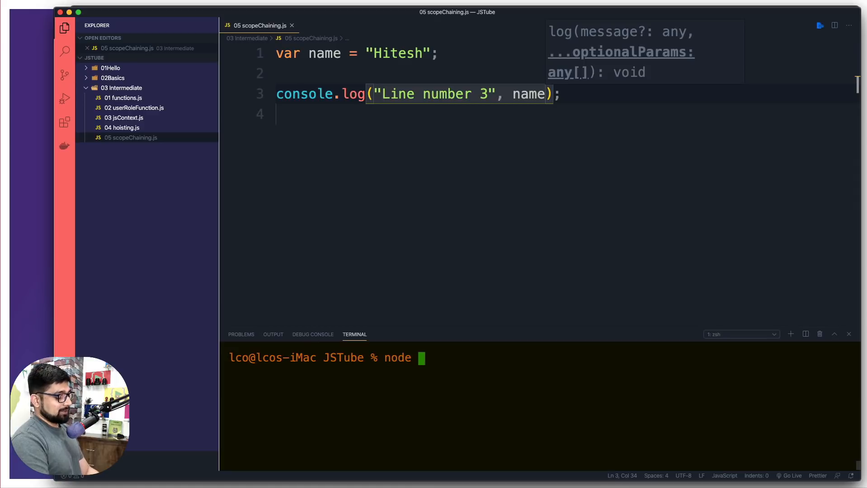
{"action": "type", "text": "03\\ Intermediate/05\\ scopeChaining.js"}
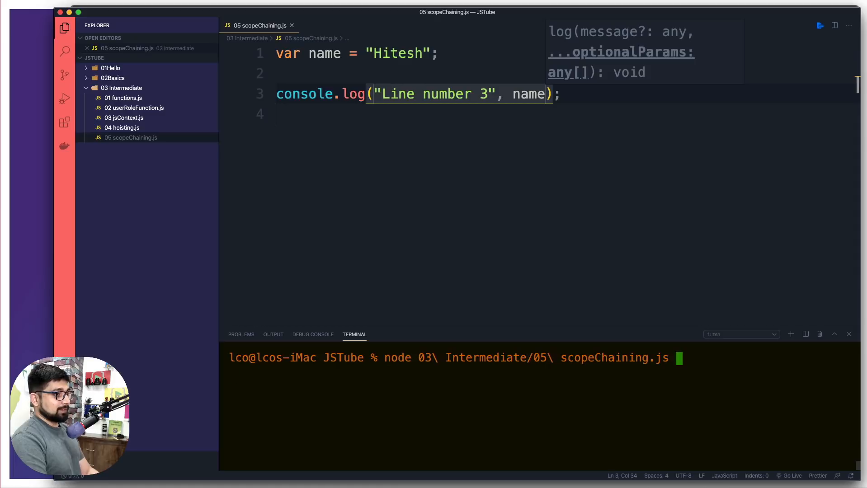
{"action": "key", "text": "Enter"}
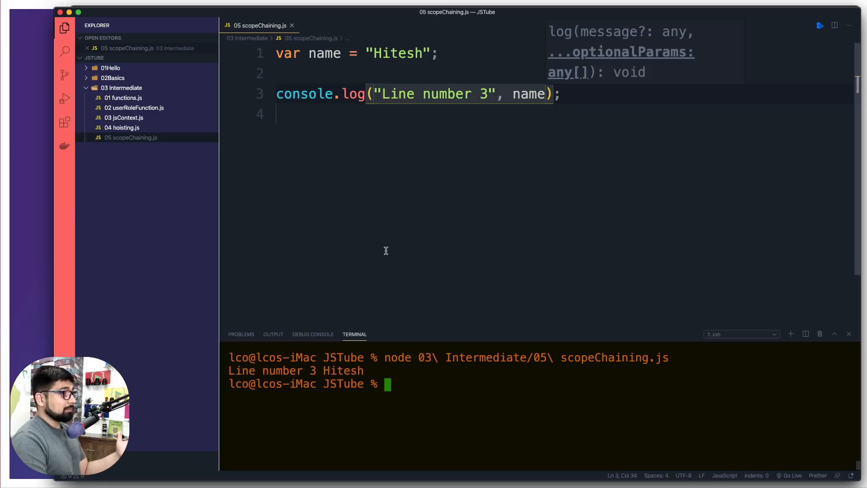
{"action": "key", "text": "enter"}
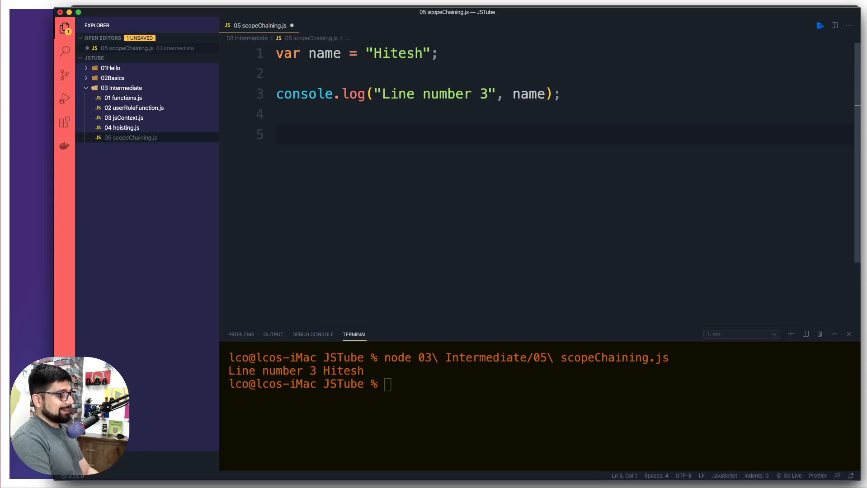
Write function sayName() logging "Line number 6" with name
{"action": "type", "text": "say"}
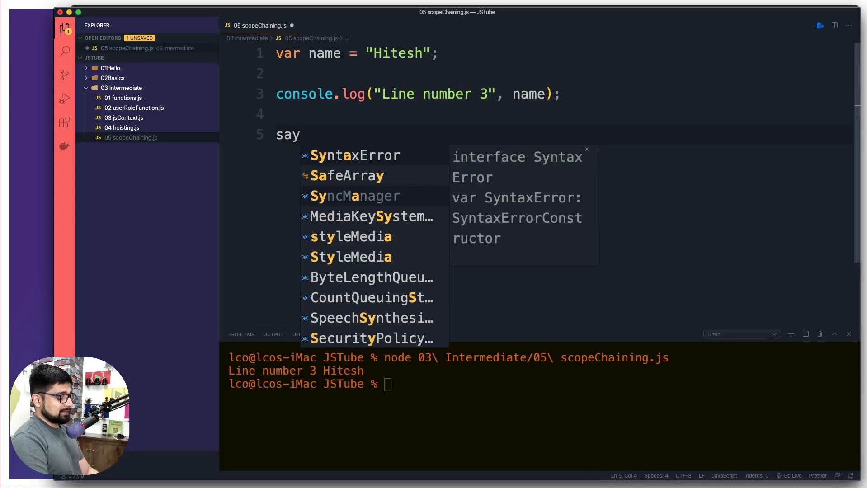
{"action": "type", "text": "Name"}
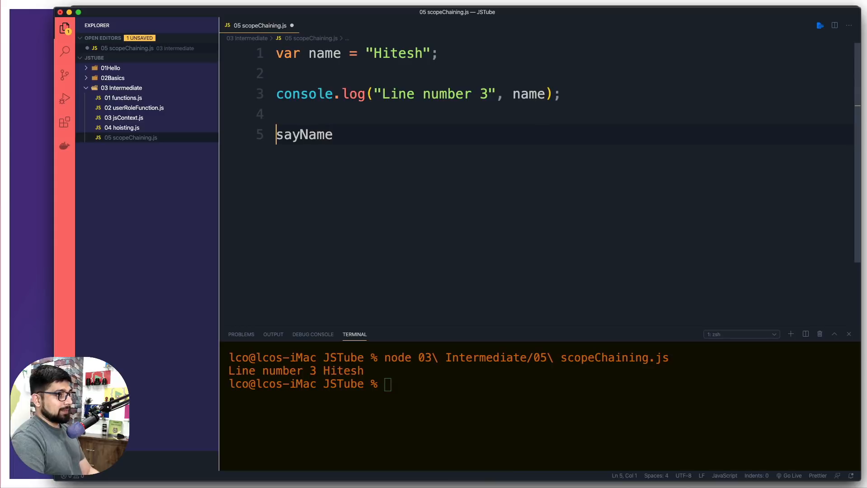
{"action": "type", "text": "function"}
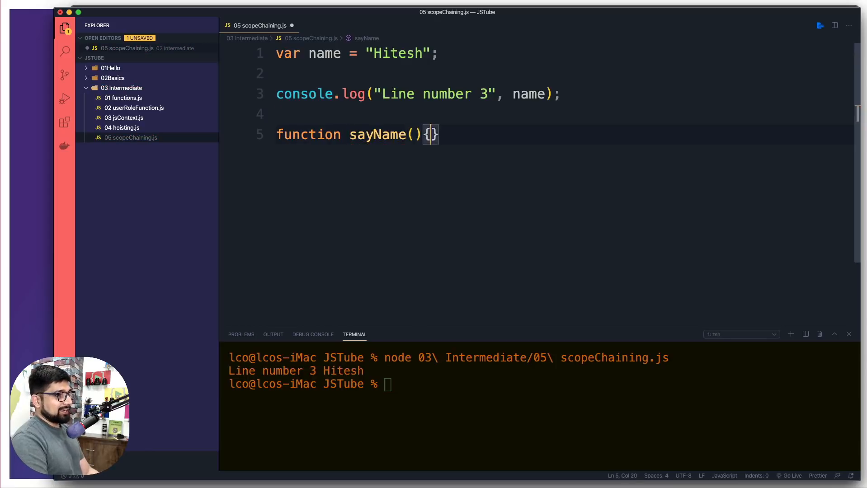
{"action": "type", "text": "log(na);"}
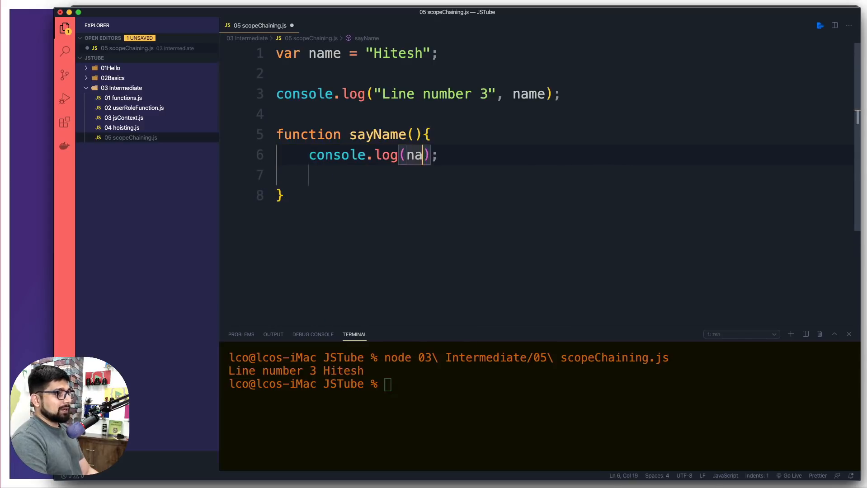
{"action": "type", "text": "me"}
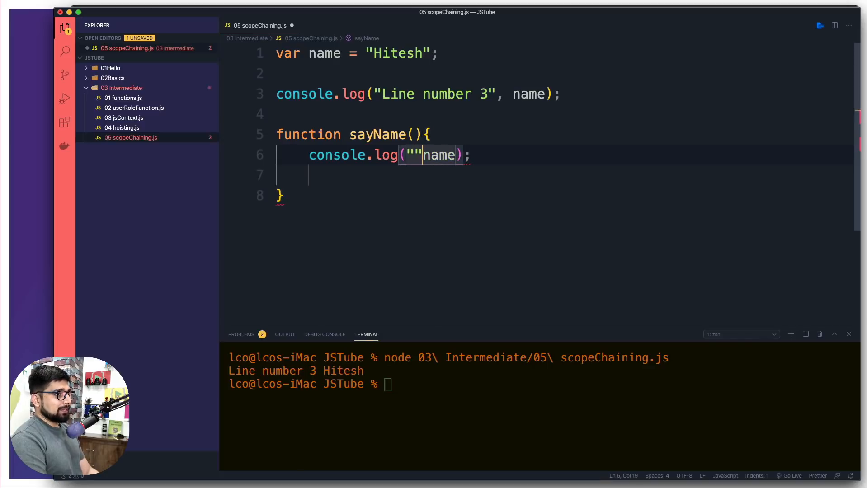
{"action": "type", "text": "Line number 6"}
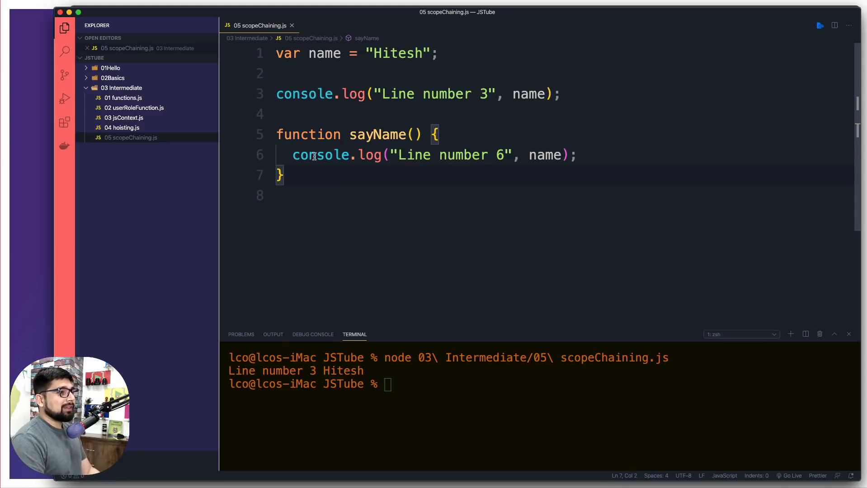
Highlight the sayName log statement and the global name variable
{"action": "left_click_drag", "start_coordinate": [293, 155], "coordinate": [578, 155]}
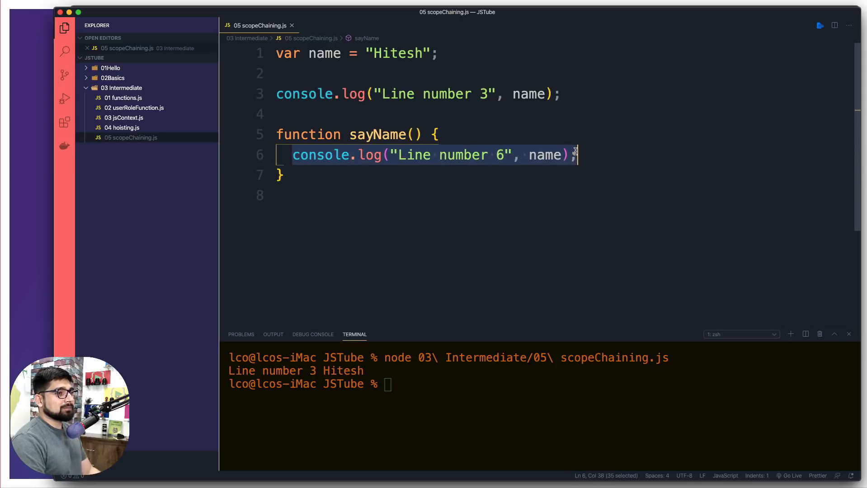
{"action": "left_click", "coordinate": [587, 155]}
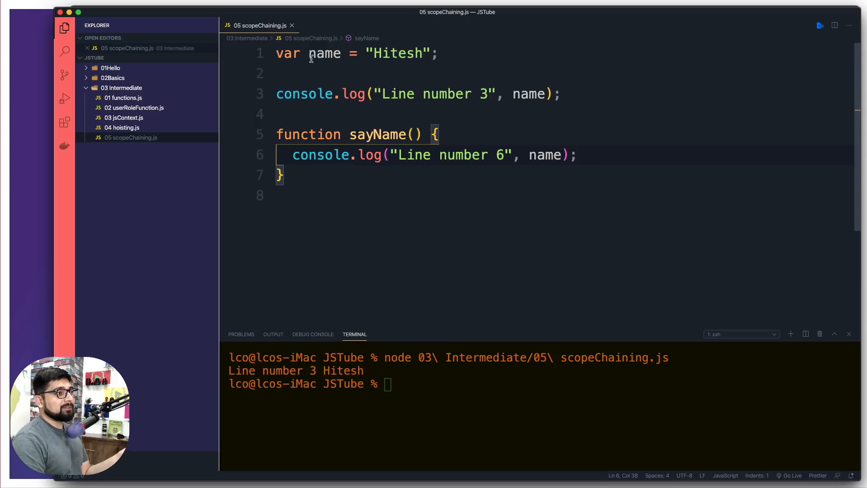
{"action": "double_click", "coordinate": [325, 53]}
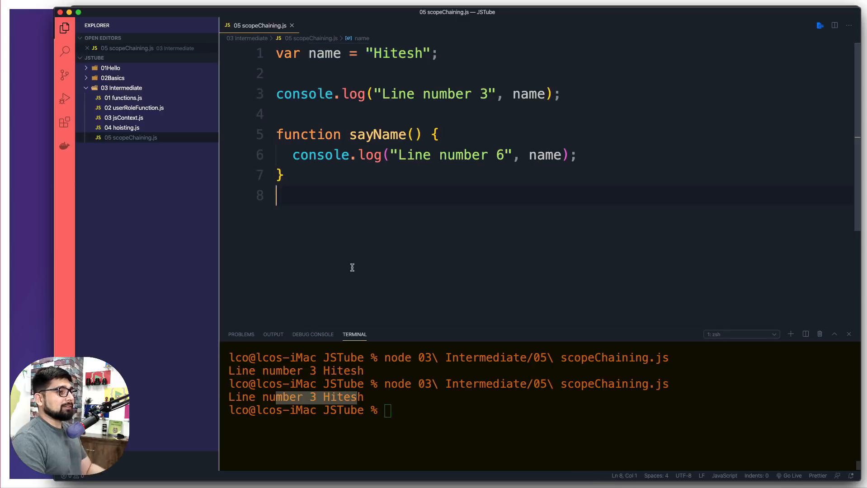
Add a sayName() call and rerun, highlighting the "Line number 6 Hitesh" output
{"action": "type", "text": "sayName();"}
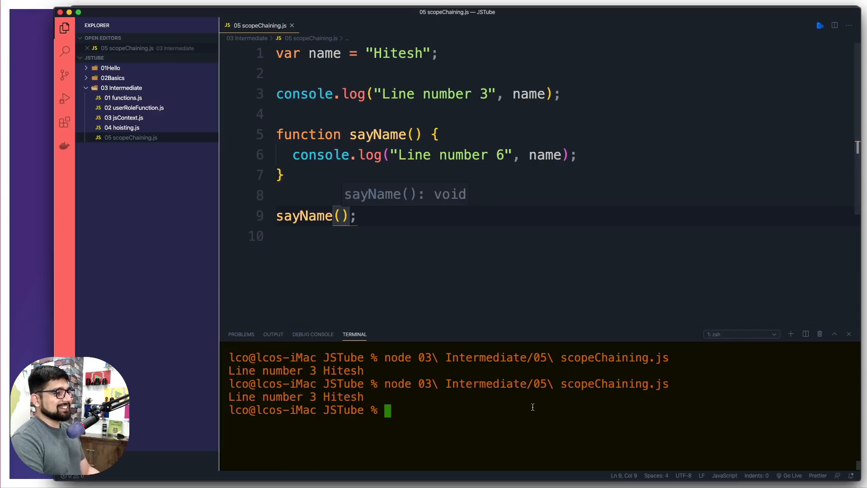
{"action": "key", "text": "Enter"}
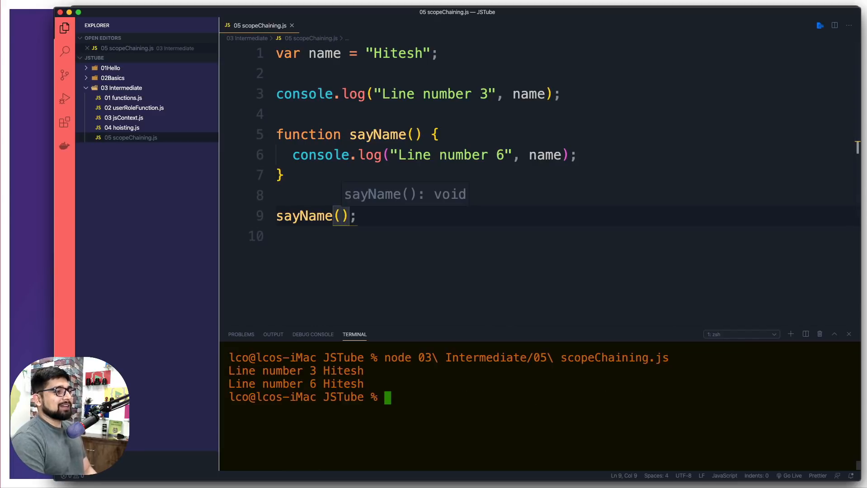
{"action": "double_click", "coordinate": [343, 371]}
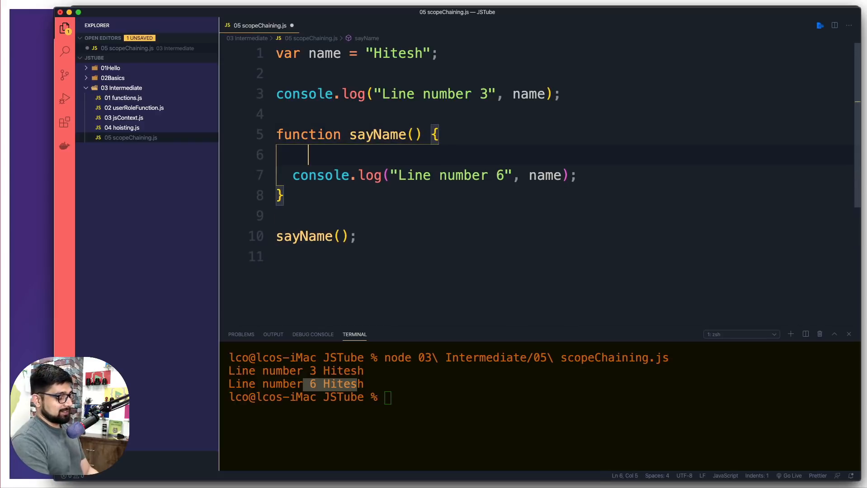
Add local var name = "My H" in sayName, relabel the log line 7, and save
{"action": "type", "text": "var name ="}
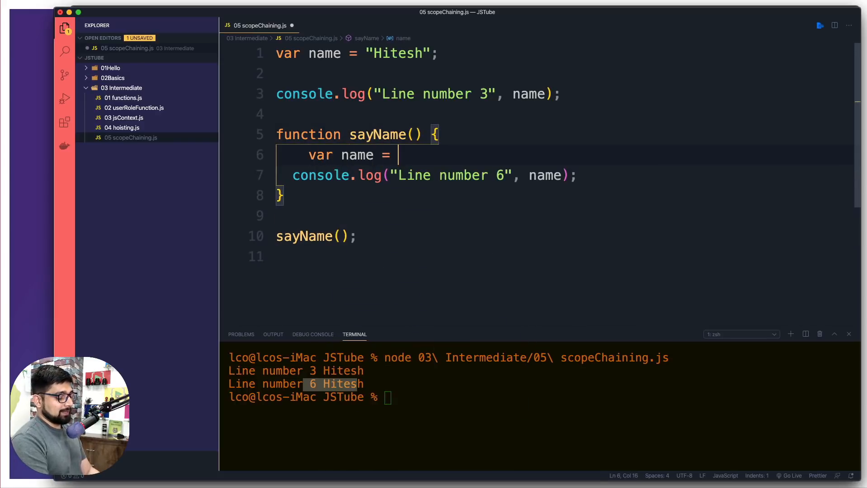
{"action": "type", "text": "\"My \""}
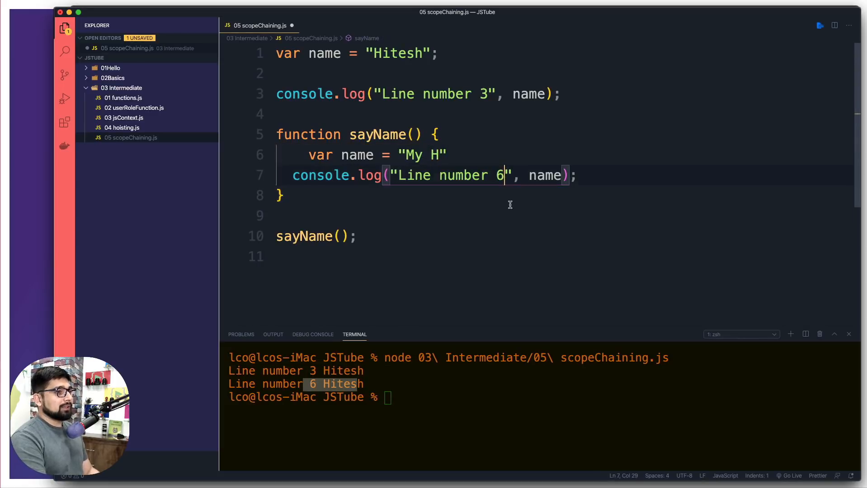
{"action": "type", "text": "7"}
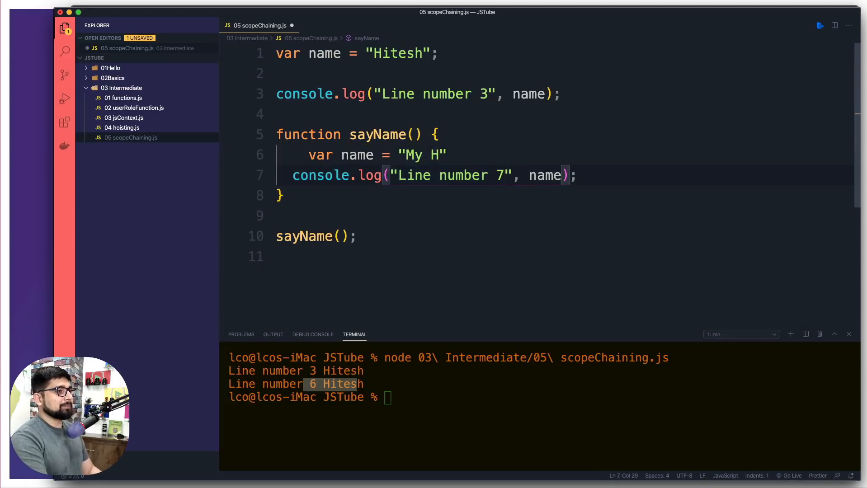
{"action": "key", "text": "cmd+s"}
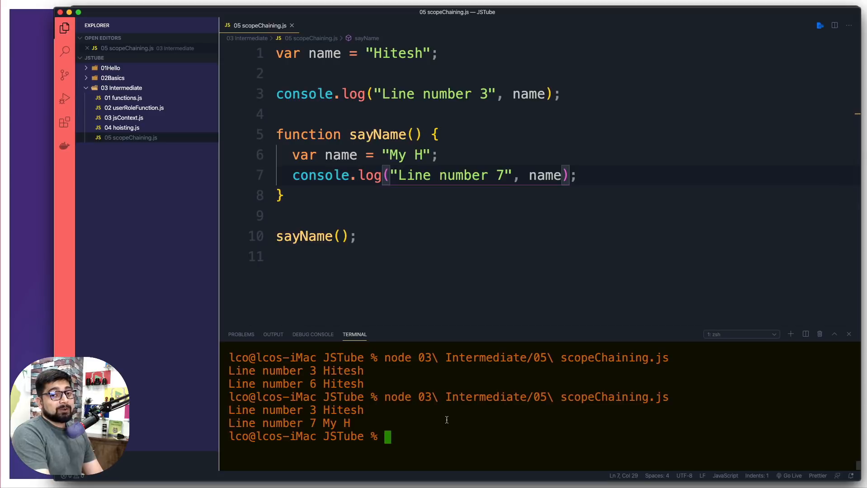
Highlight the global name declaration, the local name variable, and name in the line 7 log
{"action": "left_click_drag", "start_coordinate": [342, 94], "coordinate": [536, 94]}
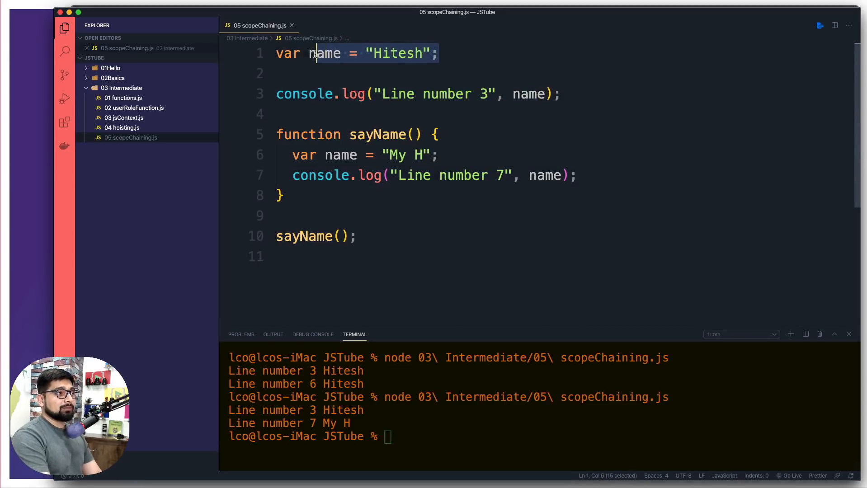
{"action": "left_click", "coordinate": [394, 73]}
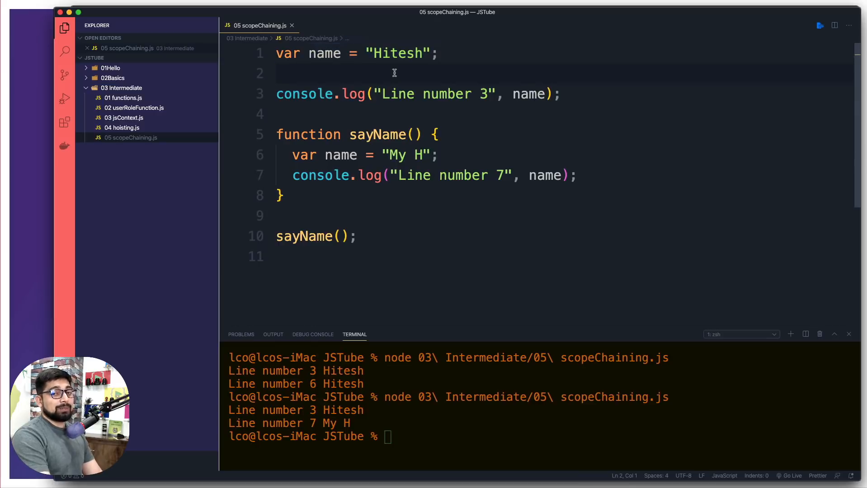
{"action": "left_click", "coordinate": [277, 135]}
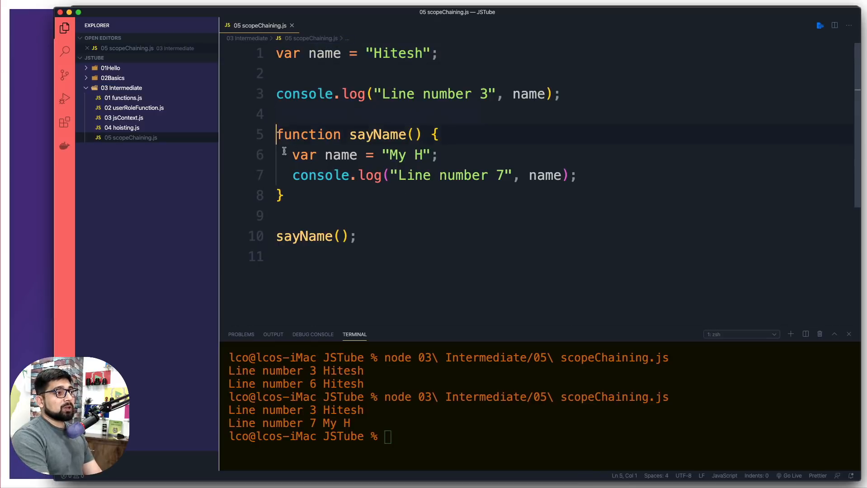
{"action": "left_click", "coordinate": [325, 155]}
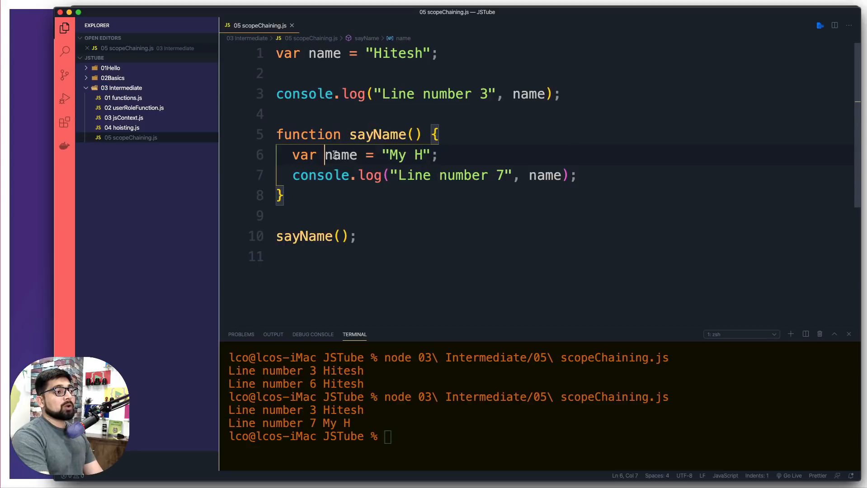
{"action": "double_click", "coordinate": [342, 155]}
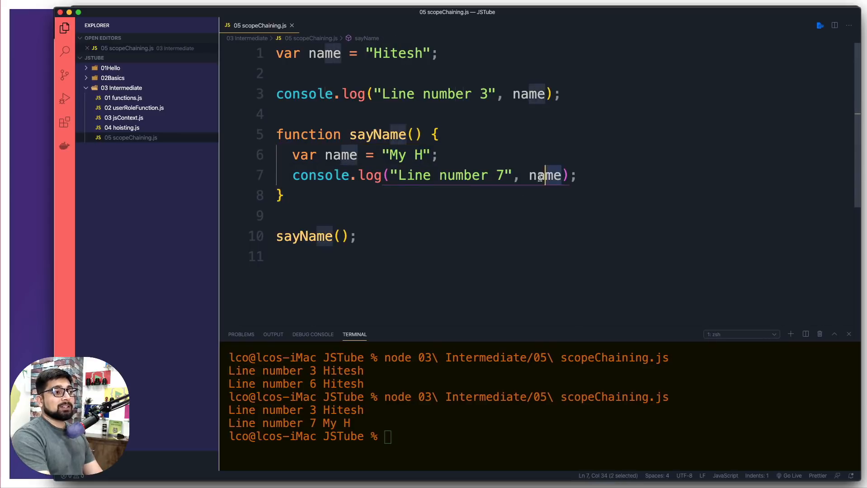
{"action": "double_click", "coordinate": [545, 175]}
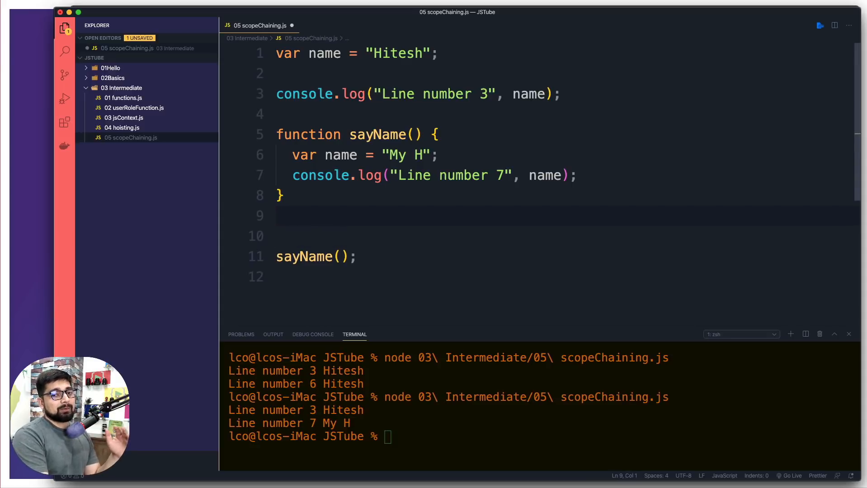
After sayName, try then remove braces and insert an if (condition) snippet
{"action": "key", "text": "Enter"}
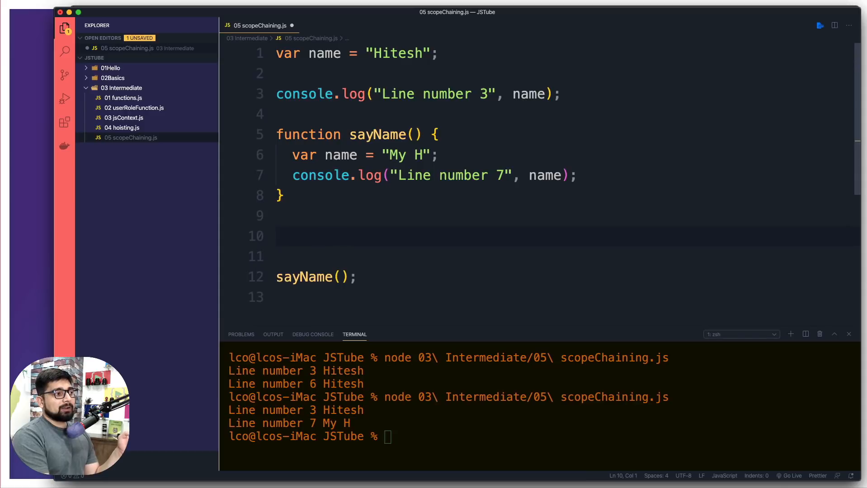
{"action": "type", "text": "{"}
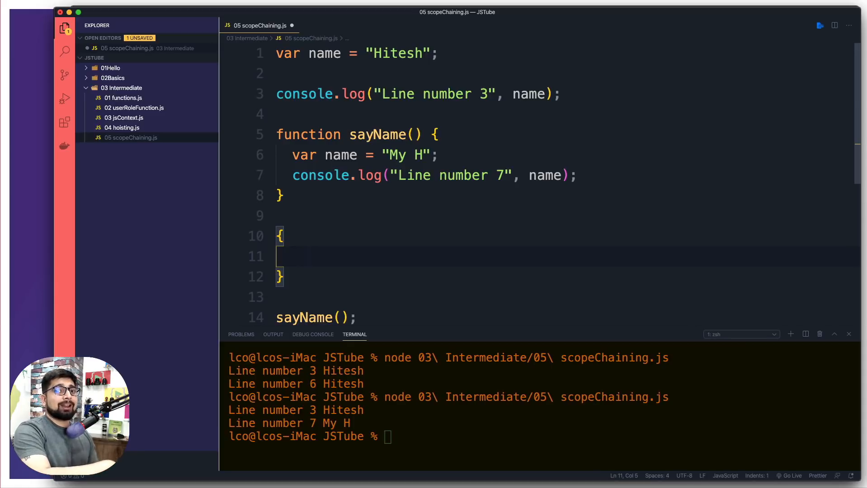
{"action": "mouse_move", "coordinate": [380, 252]}
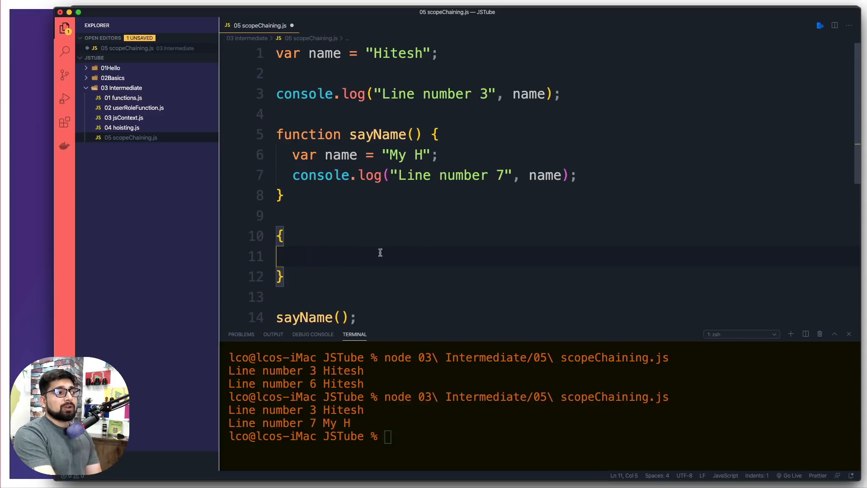
{"action": "left_click_drag", "start_coordinate": [281, 236], "coordinate": [284, 276]}
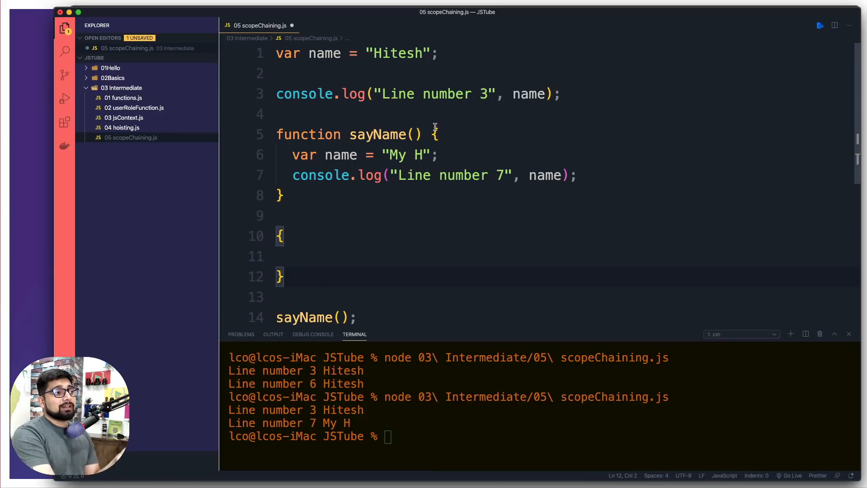
{"action": "left_click", "coordinate": [304, 256]}
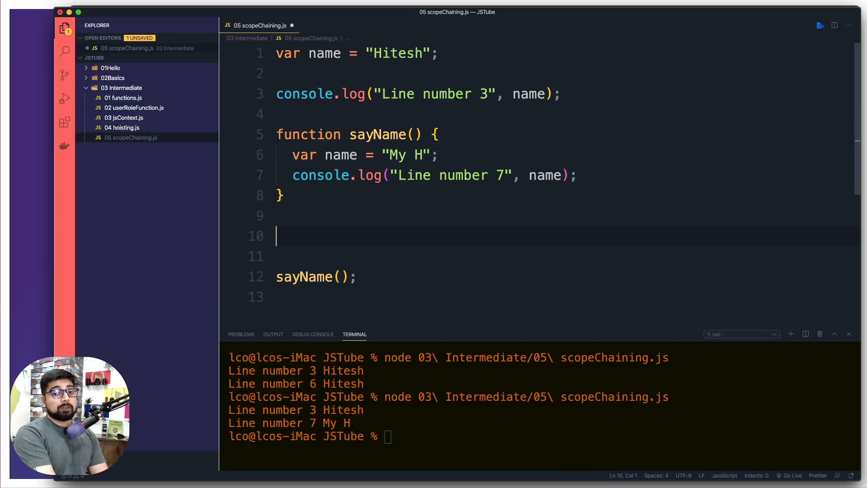
{"action": "type", "text": "if (condition) {"}
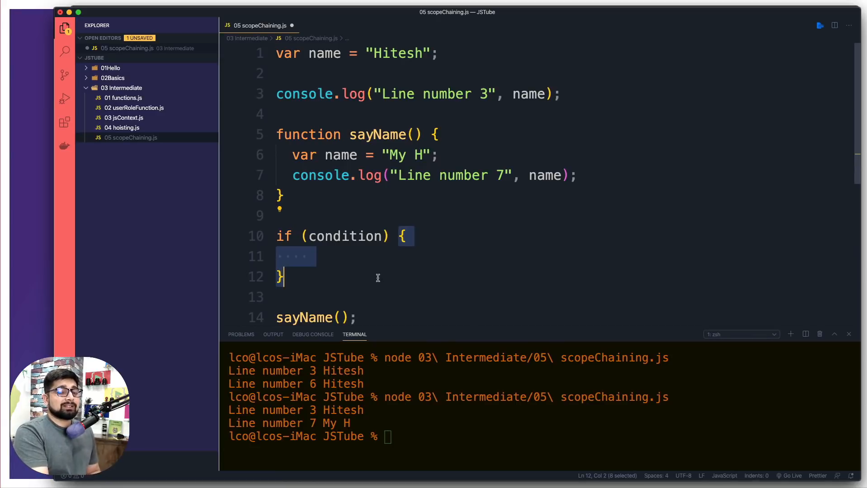
{"action": "mouse_move", "coordinate": [294, 278]}
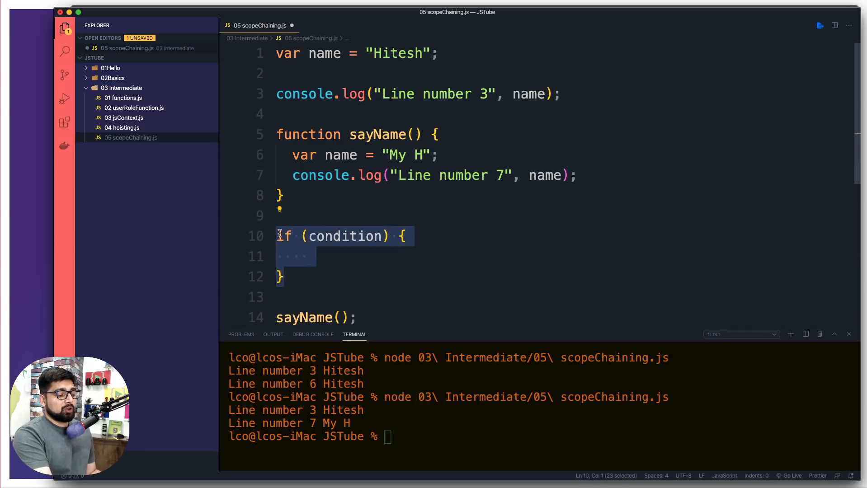
Delete the if block, then type and remove a trial function abc(){
{"action": "type", "text": "function abc"}
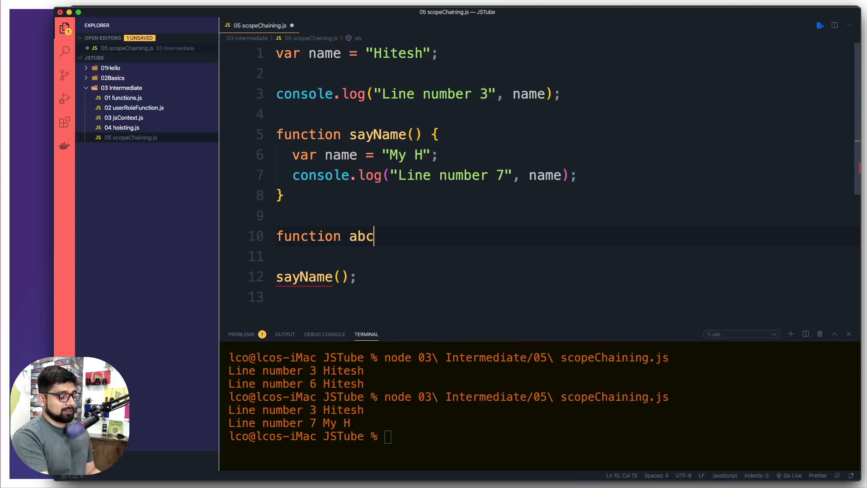
{"action": "type", "text": "(){"}
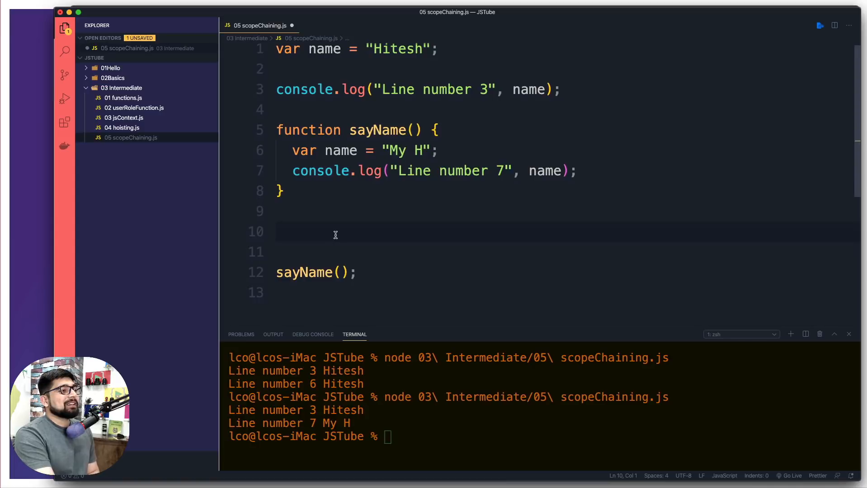
{"action": "double_click", "coordinate": [325, 53]}
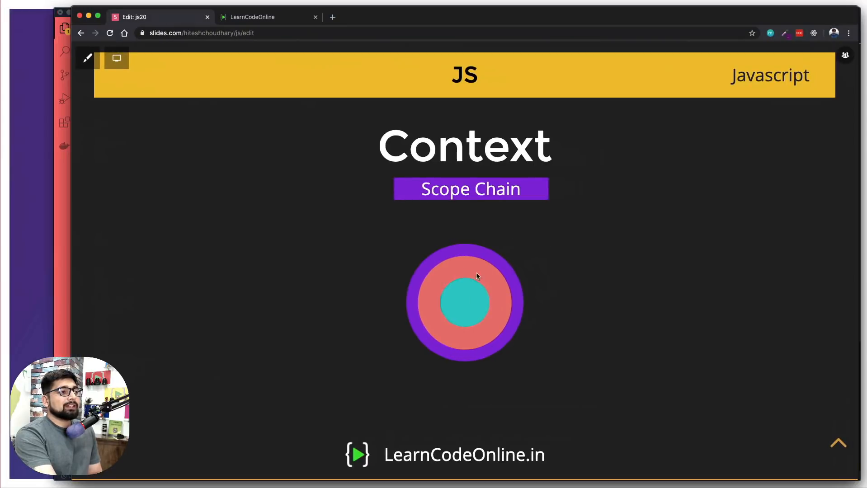
{"action": "mouse_move", "coordinate": [459, 313]}
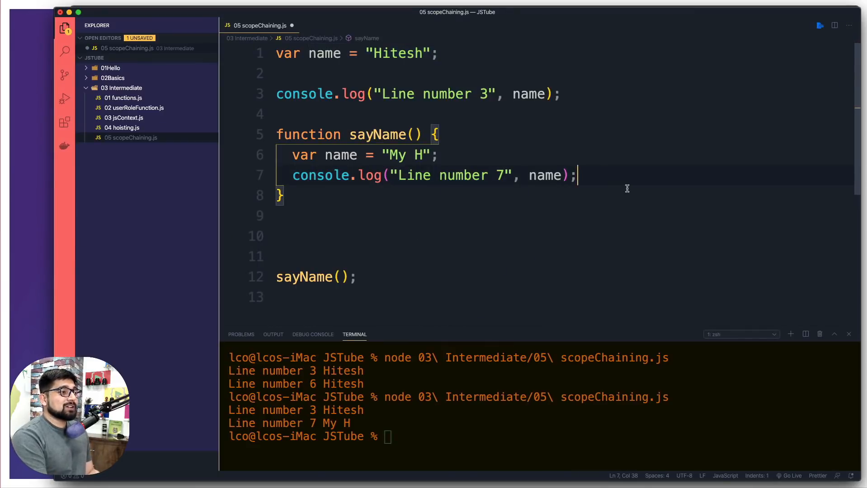
Nest function sayNameTwo() inside sayName, logging "Line number 10" with name
{"action": "key", "text": "Enter"}
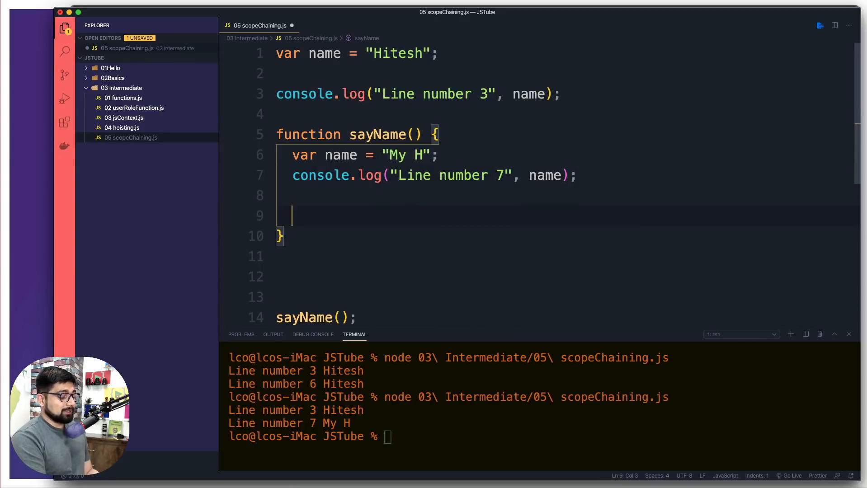
{"action": "type", "text": "function"}
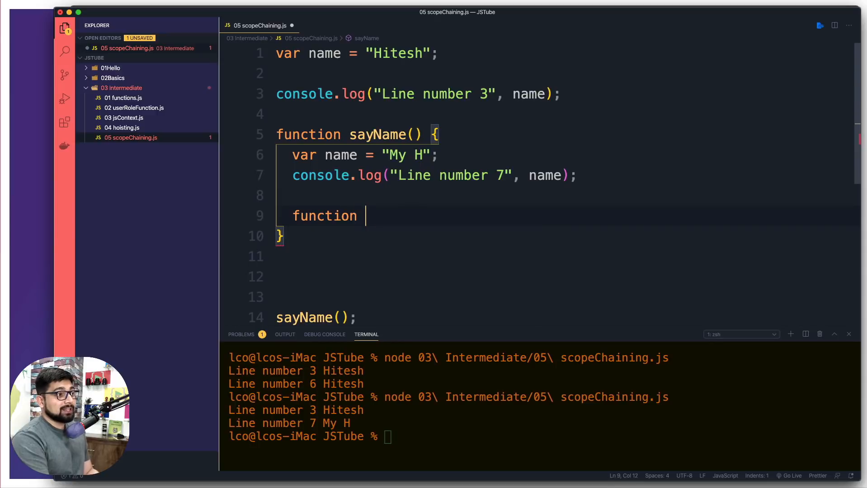
{"action": "type", "text": "sayNameT"}
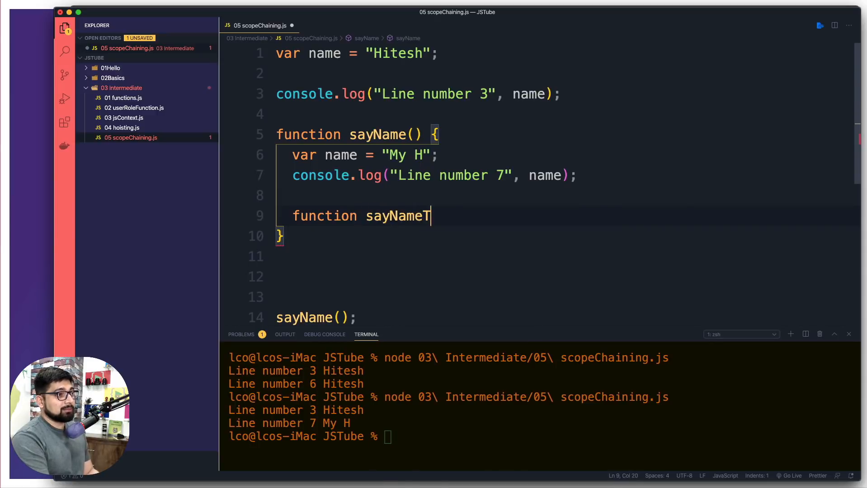
{"action": "type", "text": "wo"}
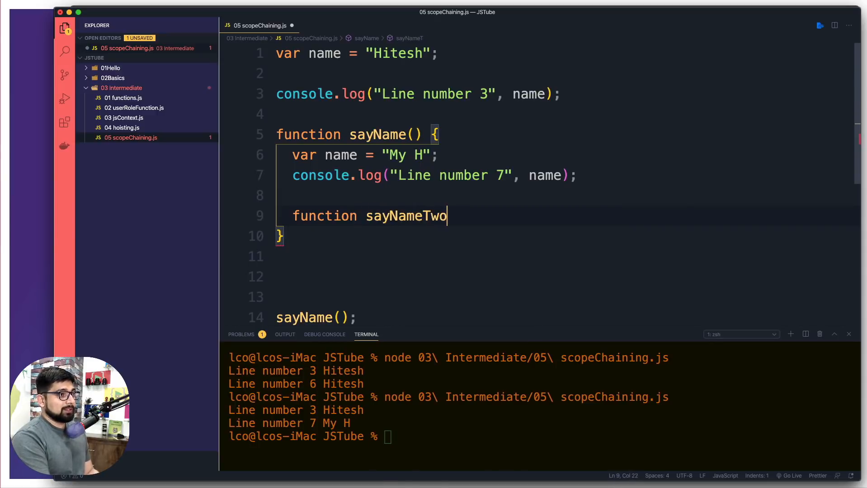
{"action": "type", "text": "(){"}
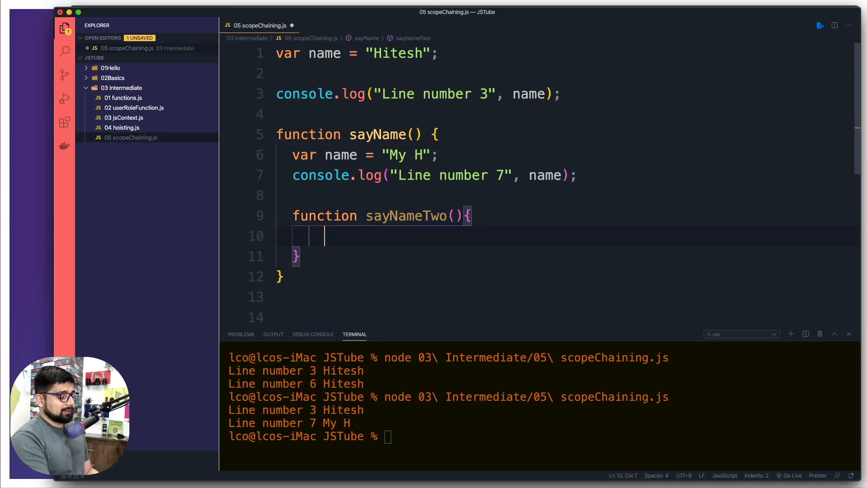
{"action": "type", "text": "log();"}
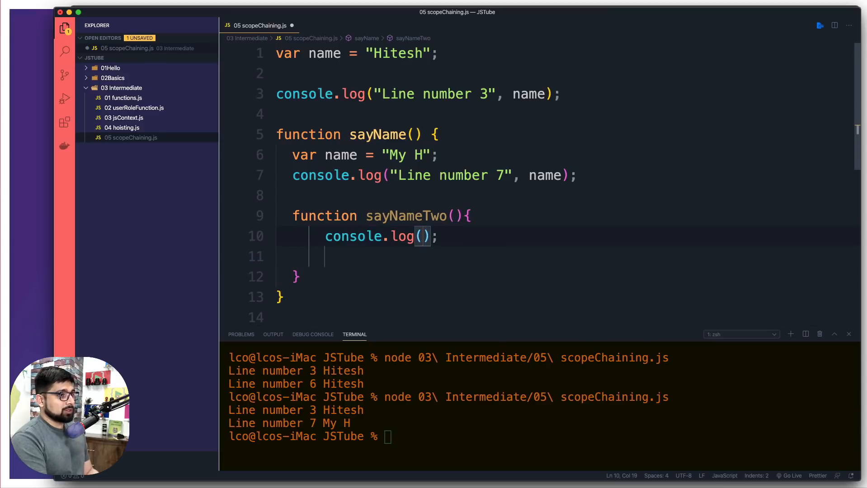
{"action": "type", "text": "\"\""}
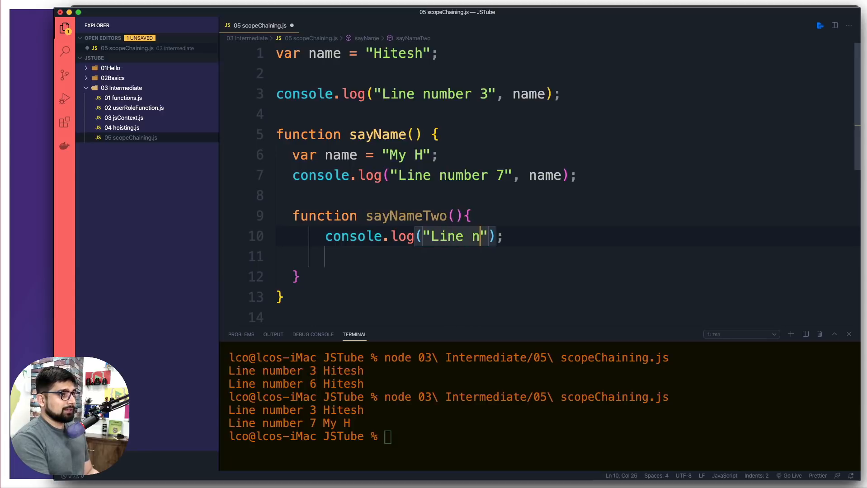
{"action": "type", "text": "umber"}
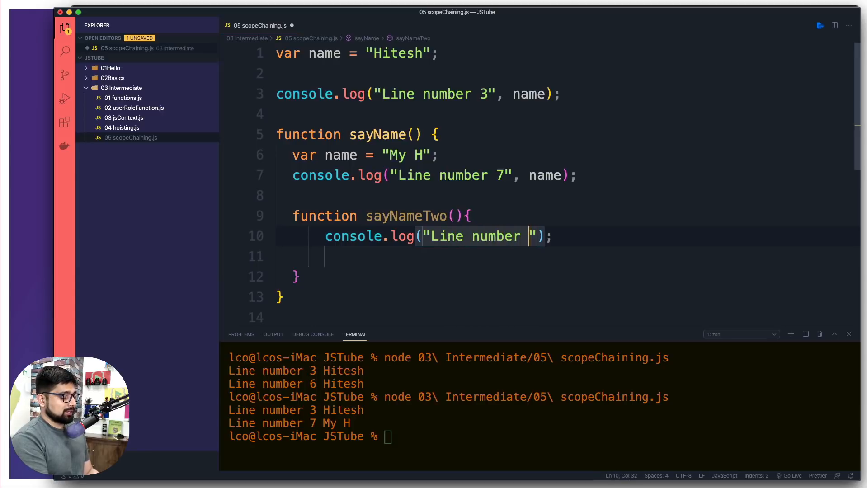
{"action": "type", "text": "10"}
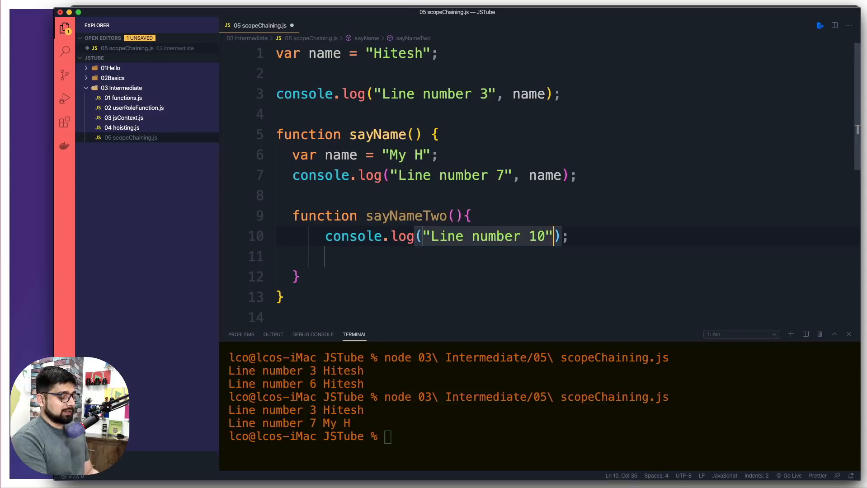
{"action": "type", "text": ", name"}
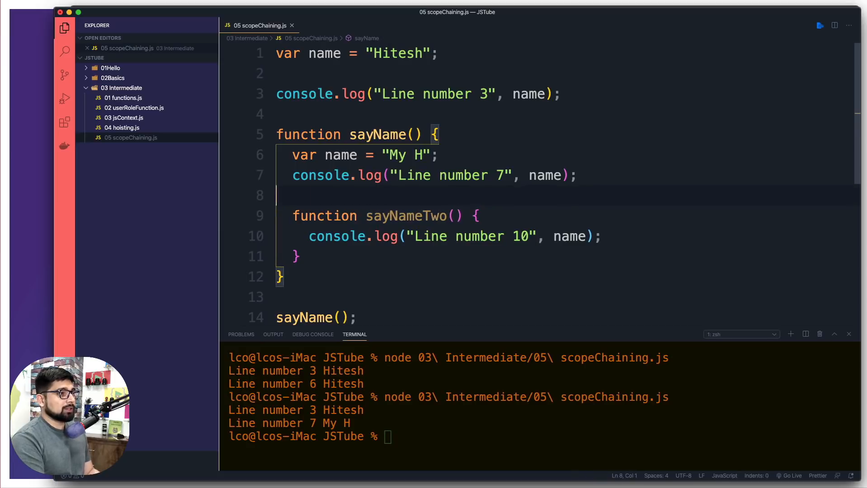
Insert a sayNameTwo() call via IntelliSense and highlight every use of name
{"action": "type", "text": "say"}
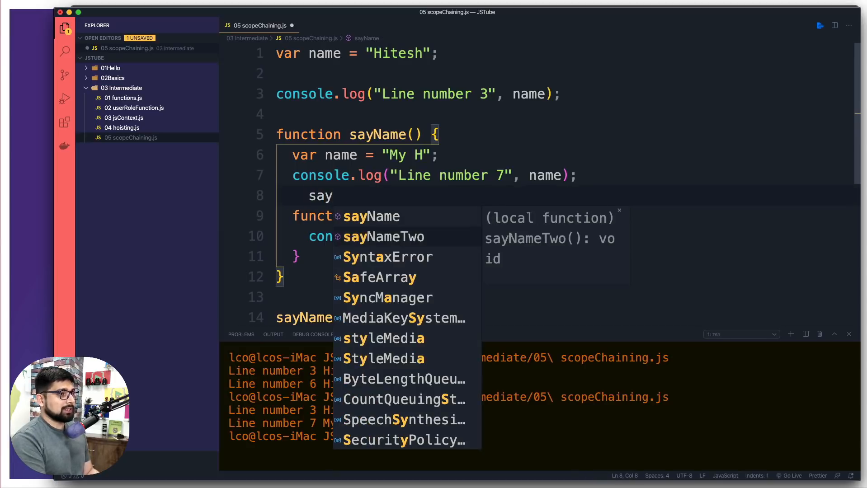
{"action": "key", "text": "Enter"}
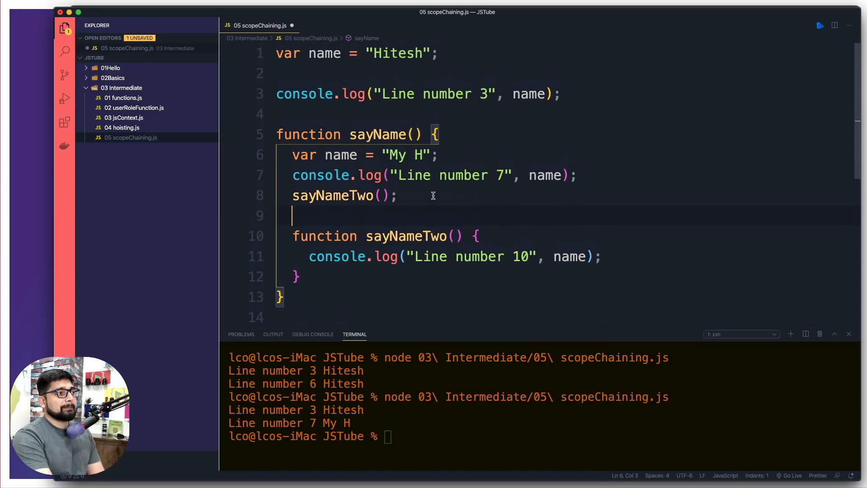
{"action": "double_click", "coordinate": [325, 53]}
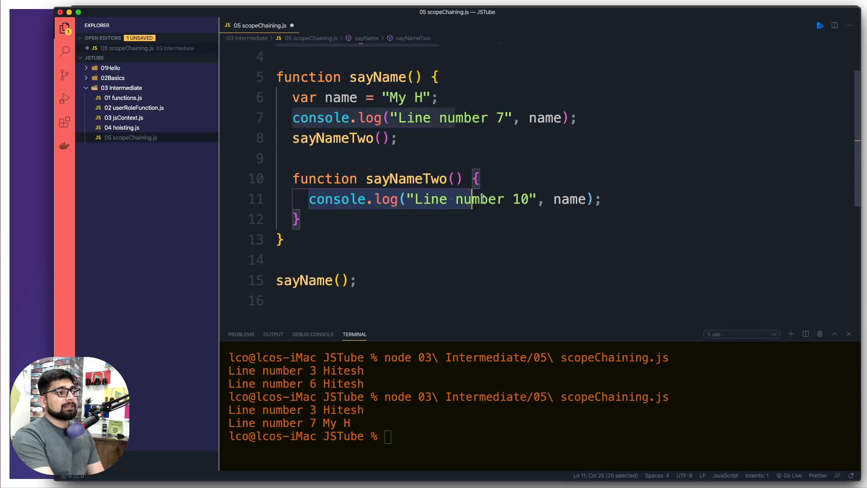
{"action": "left_click", "coordinate": [603, 199]}
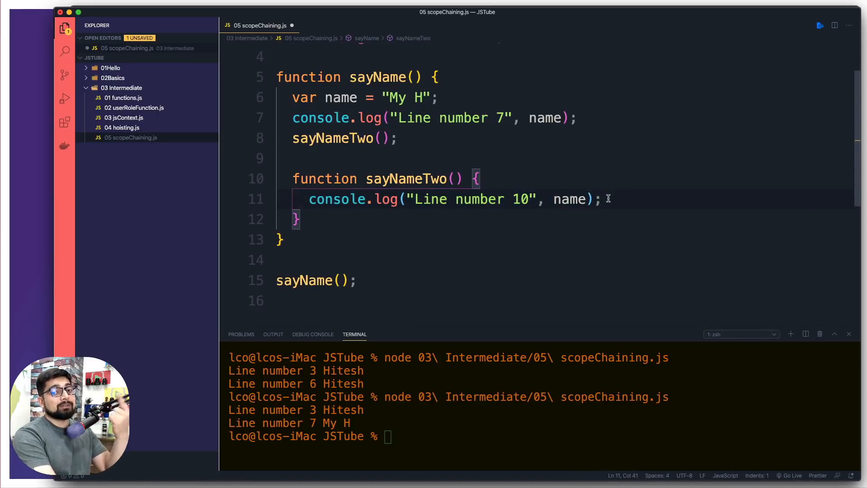
{"action": "double_click", "coordinate": [405, 178]}
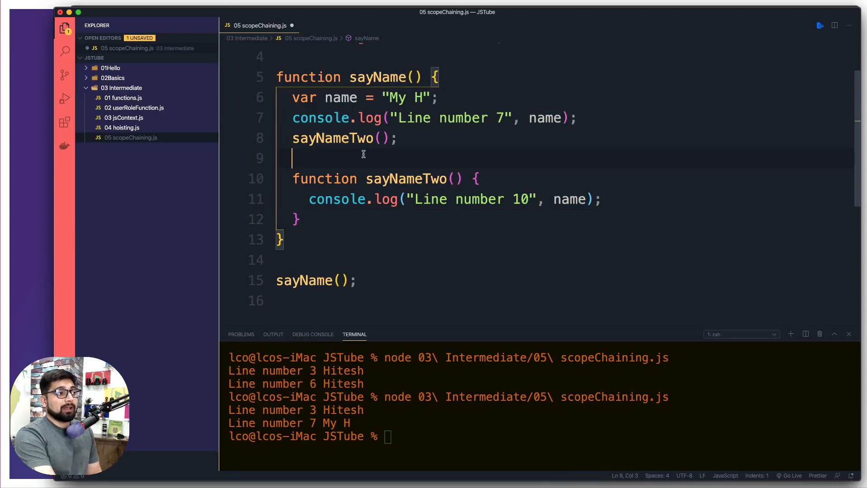
{"action": "double_click", "coordinate": [341, 97]}
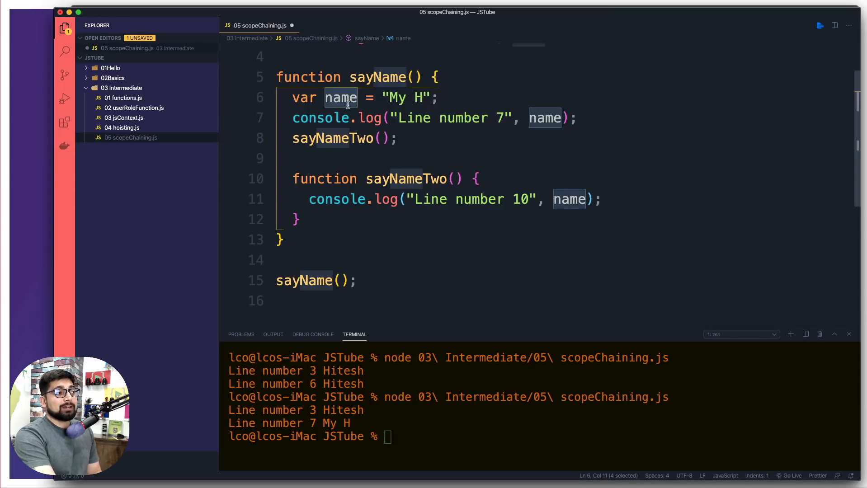
{"action": "mouse_move", "coordinate": [341, 97]}
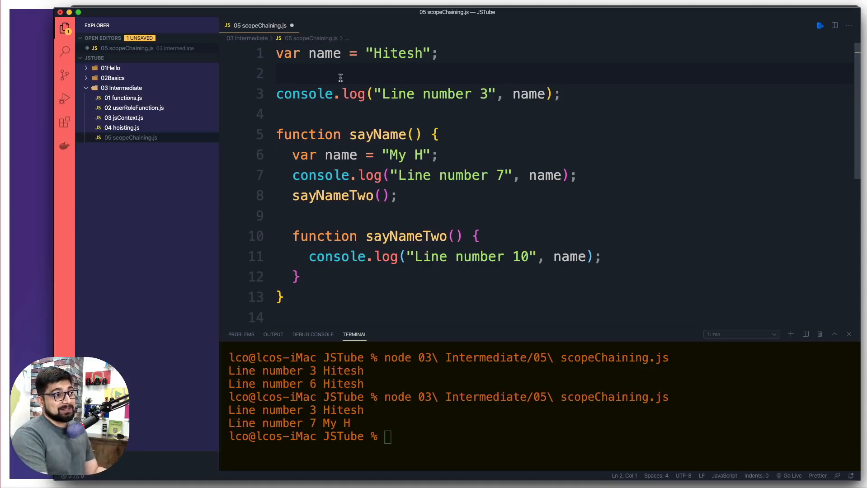
Relabel the inner log "Line number 11", save, and set the local name to "Mr. H"
{"action": "left_click", "coordinate": [397, 195]}
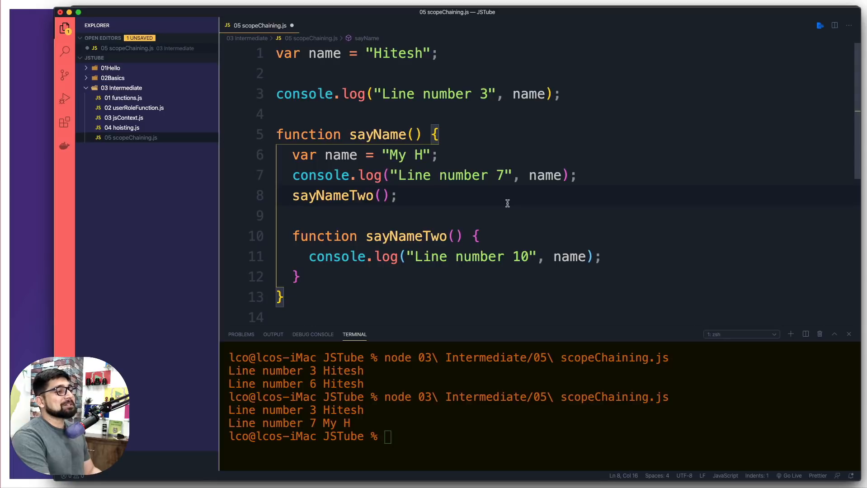
{"action": "key", "text": "cmd+s"}
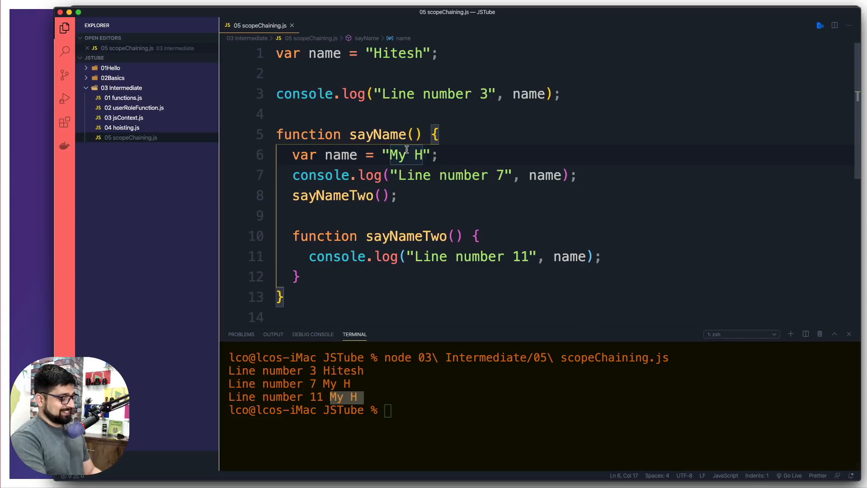
{"action": "type", "text": "Mr."}
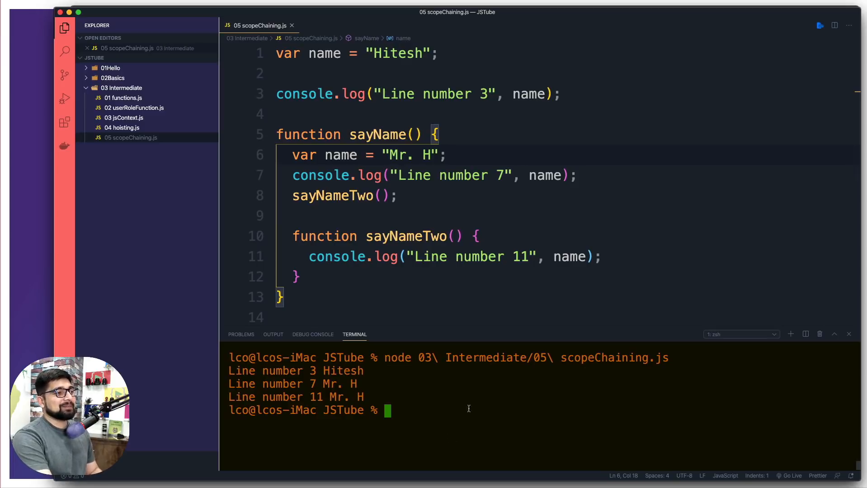
Declare var name = "Mr. HC"; in sayNameTwo and relabel its log Line number 12
{"action": "key", "text": "enter"}
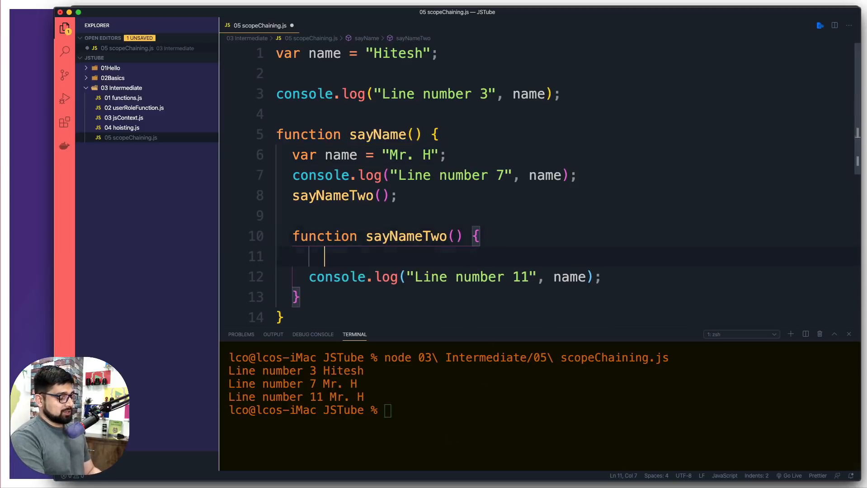
{"action": "type", "text": "var name"}
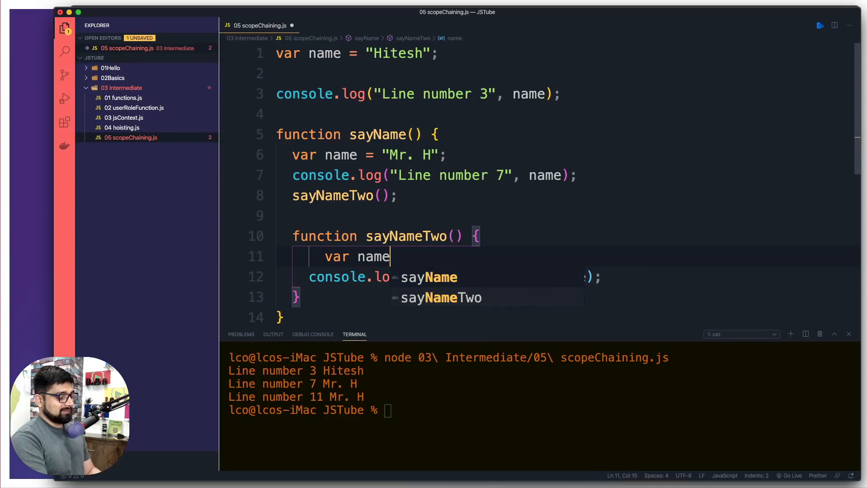
{"action": "type", "text": "= \"Mr\""}
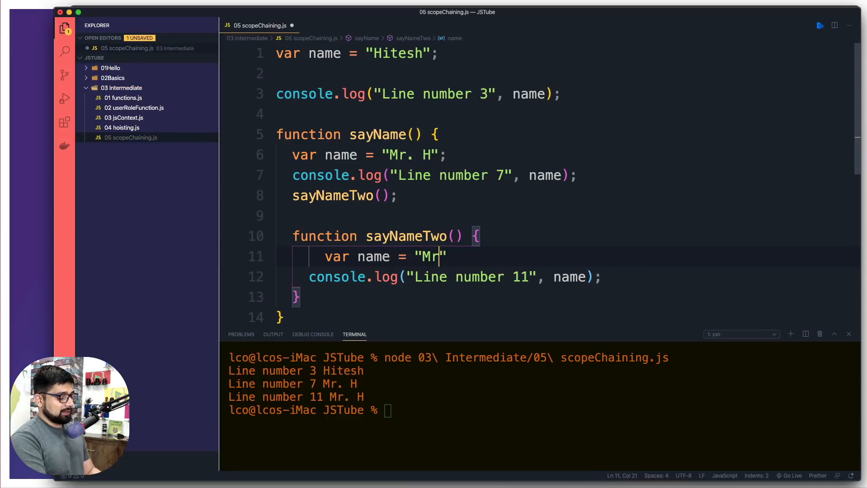
{"action": "type", "text": ". HC;"}
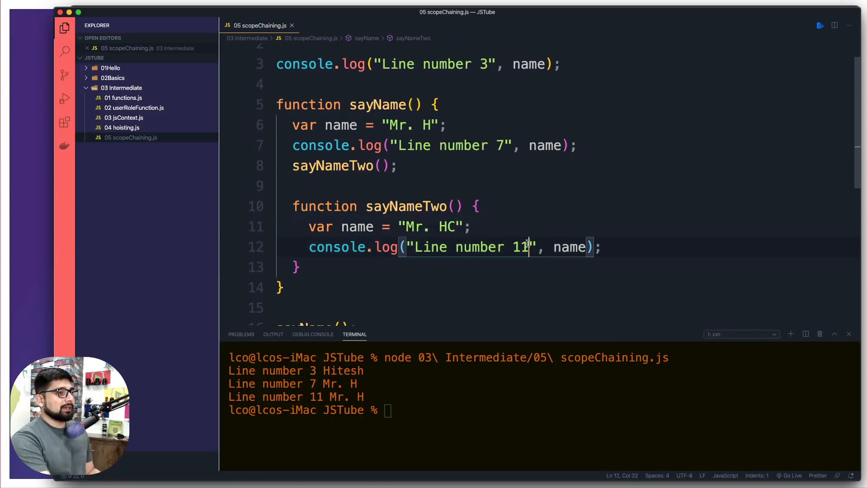
{"action": "type", "text": "2"}
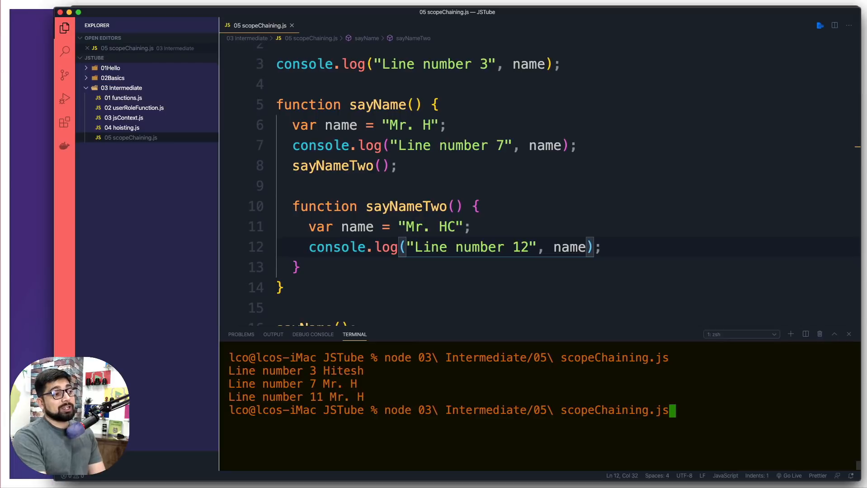
Rerun the script with node and highlight the printed 'Mr. HC' output
{"action": "key", "text": "enter"}
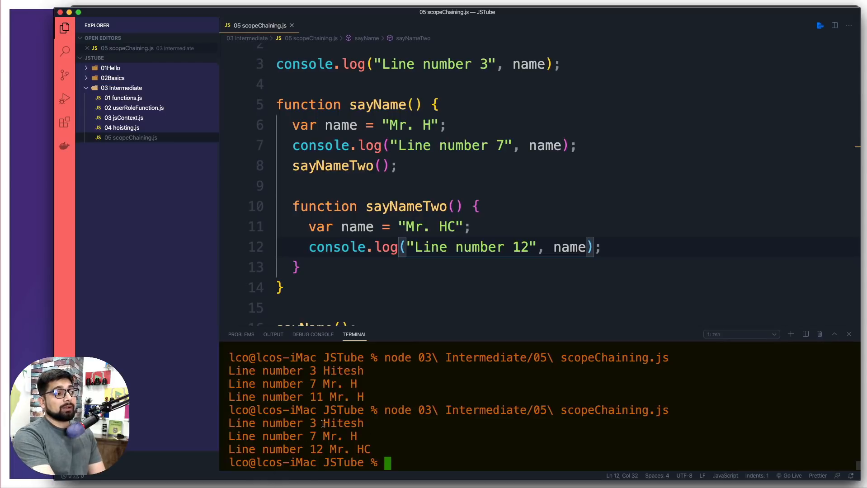
{"action": "double_click", "coordinate": [337, 436]}
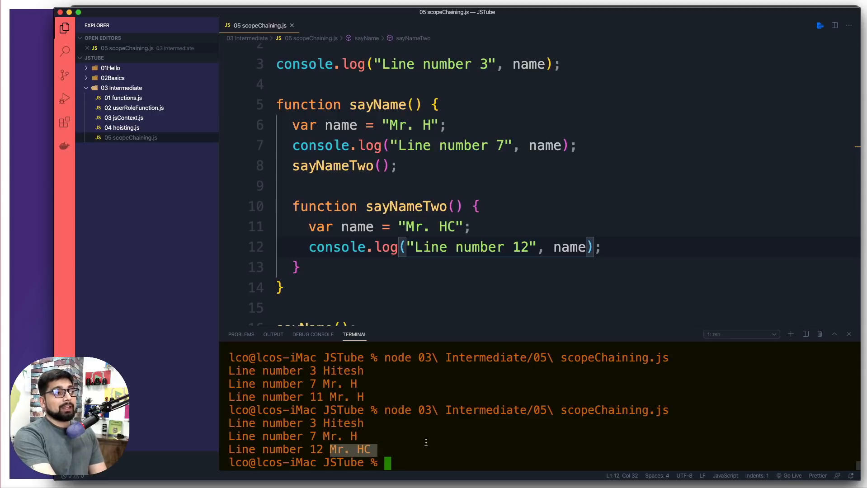
{"action": "scroll", "scroll_direction": "up", "scroll_amount": 3}
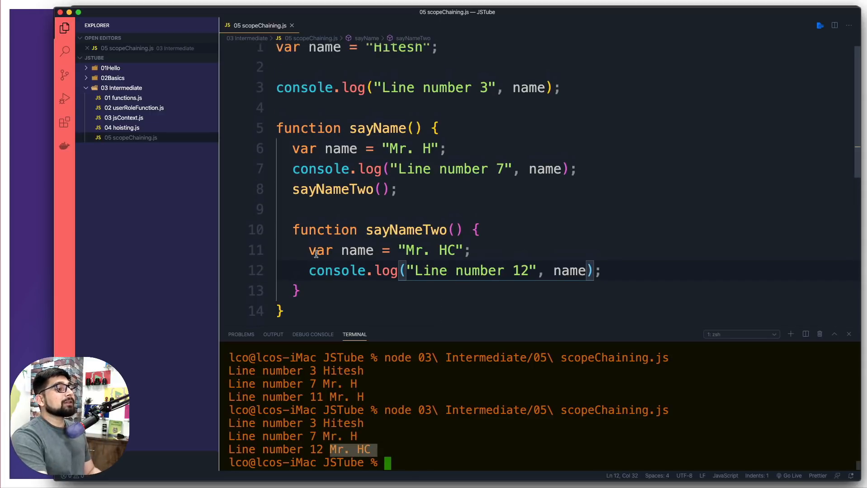
Comment out the 'Mr. H' and 'Mr. HC' local name declarations in both functions
{"action": "left_click", "coordinate": [309, 250]}
{"action": "type", "text": "// "}
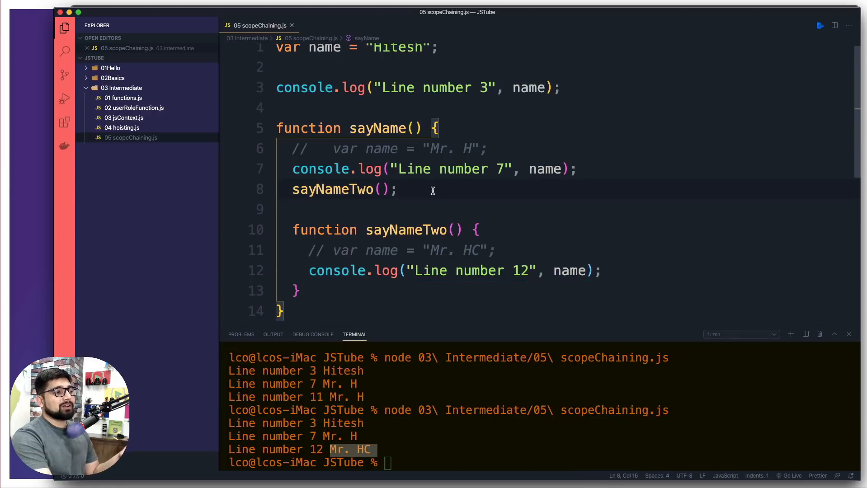
{"action": "scroll", "scroll_direction": "down", "scroll_amount": 3}
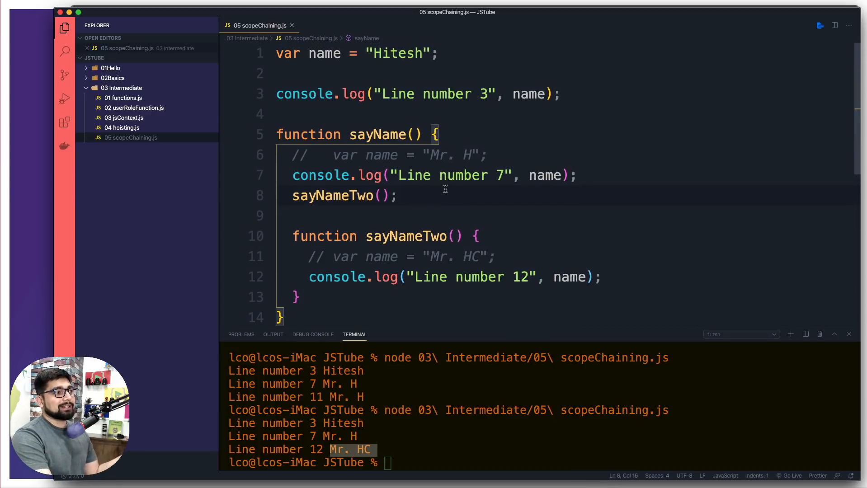